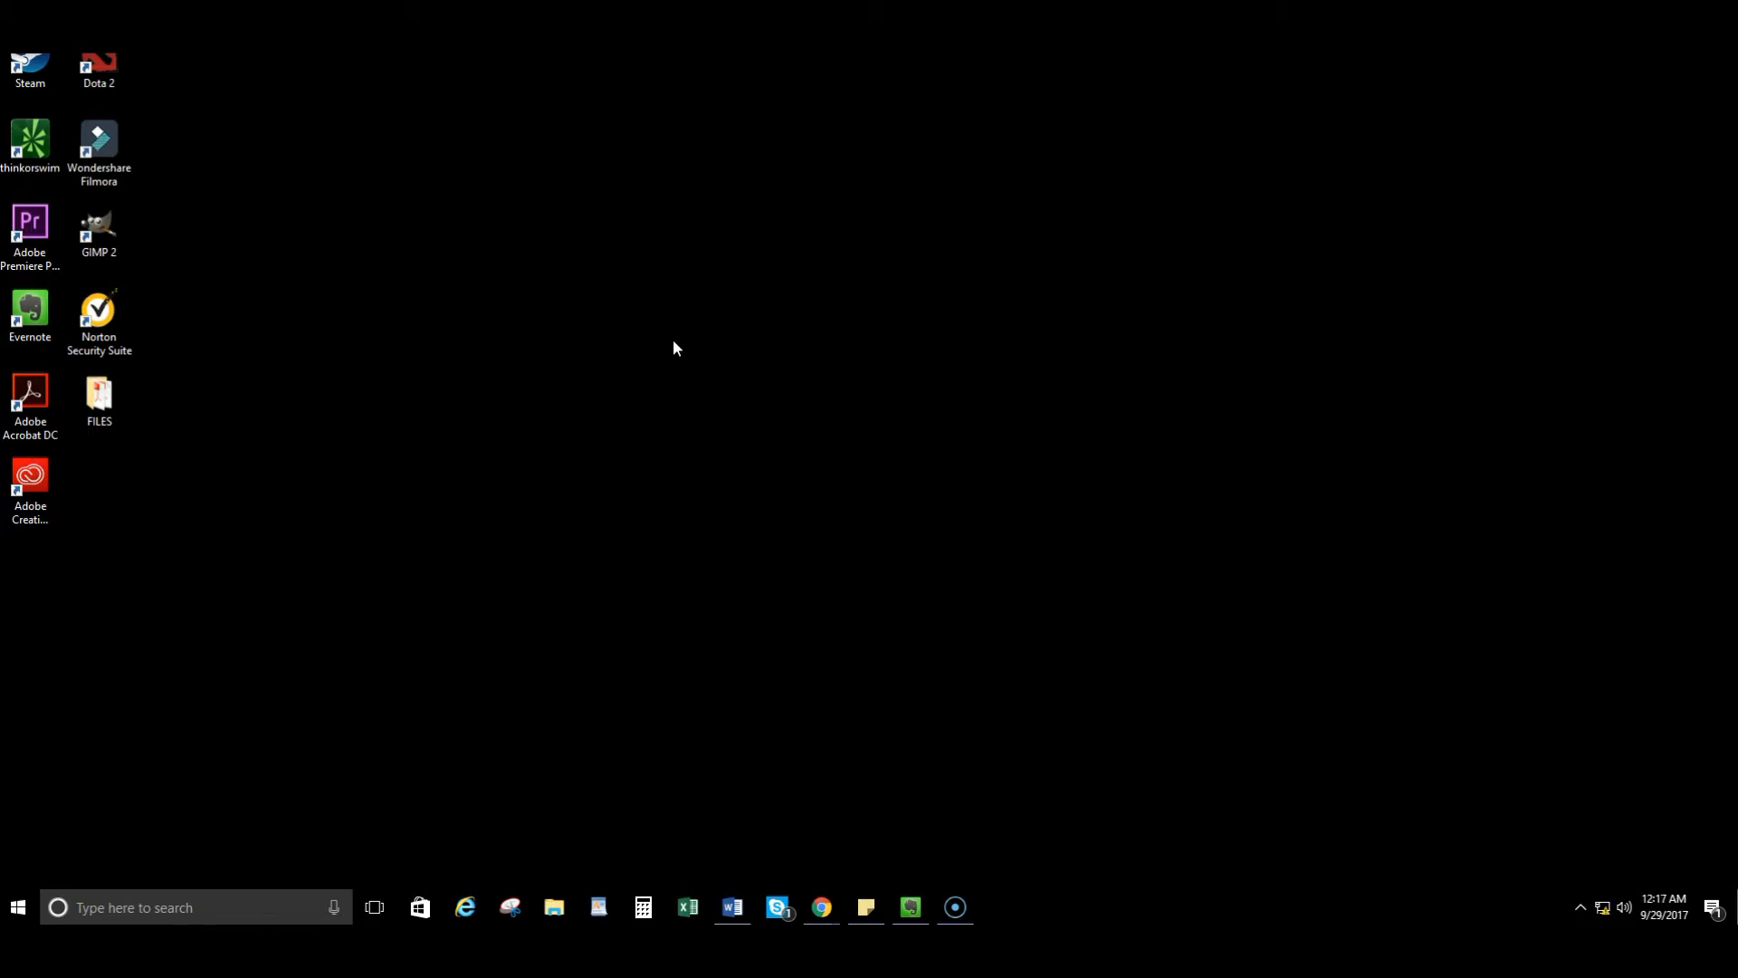
{"action": "mouse_move", "coordinate": [120, 795]}
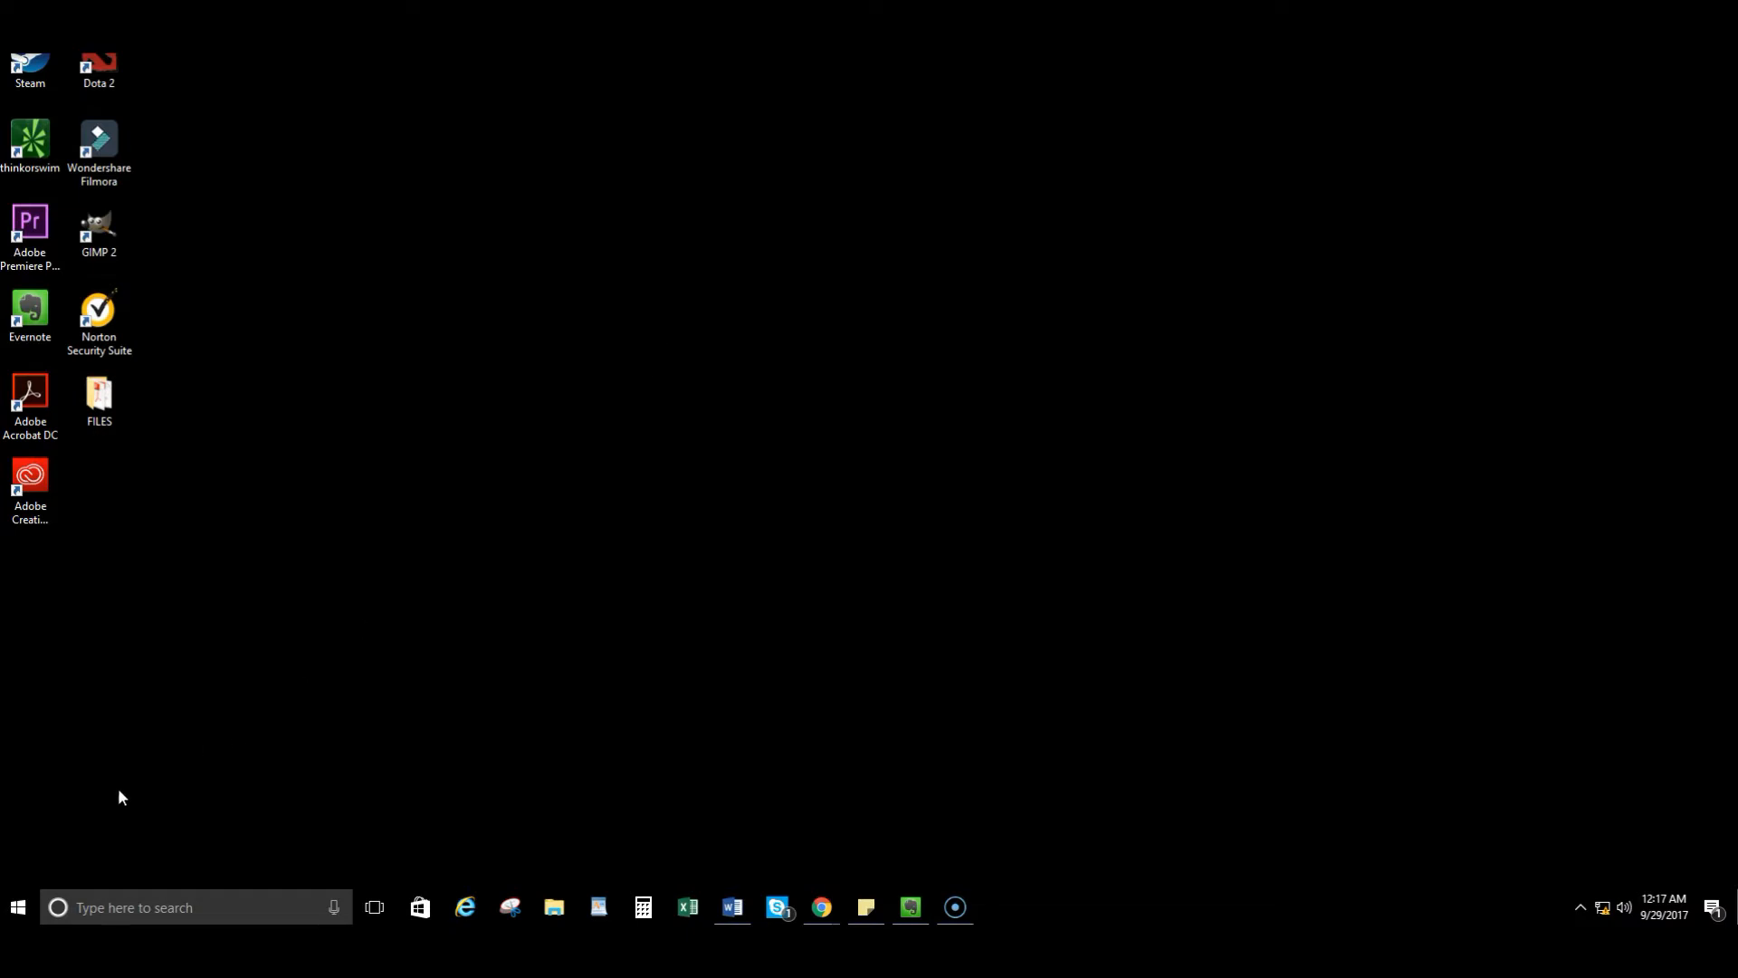
Open the Run dialog from the Start menu and enter msinfo32
{"action": "right_click", "coordinate": [16, 907]}
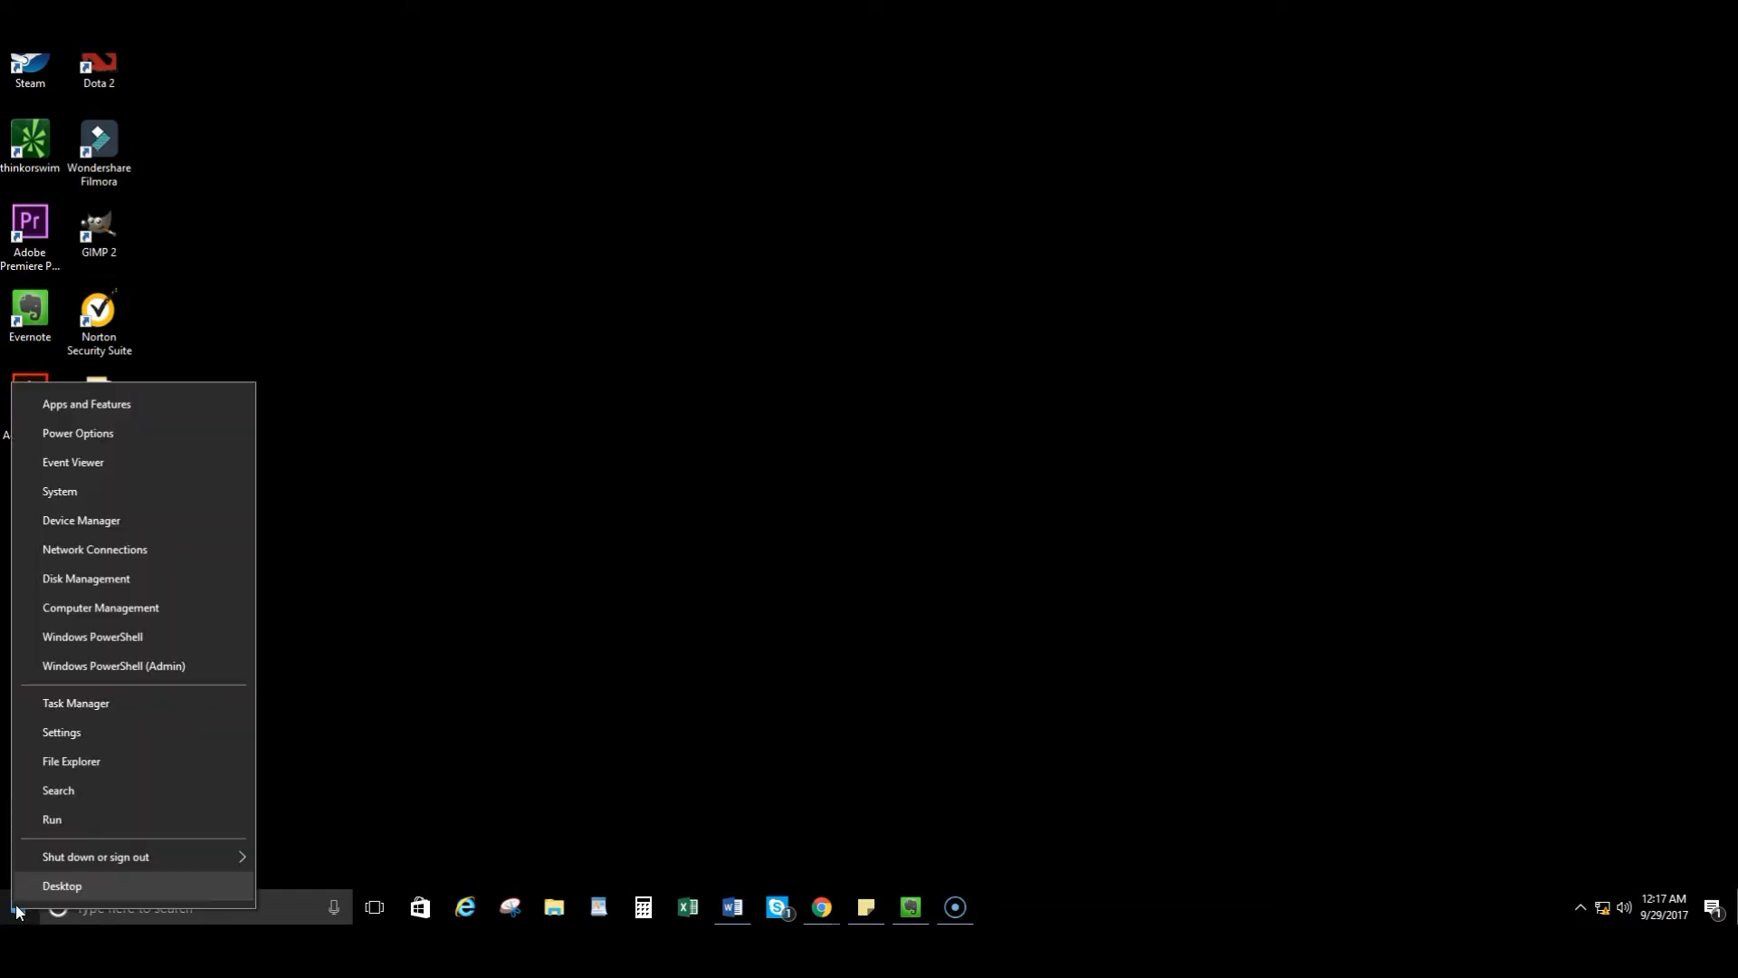
{"action": "left_click", "coordinate": [51, 819]}
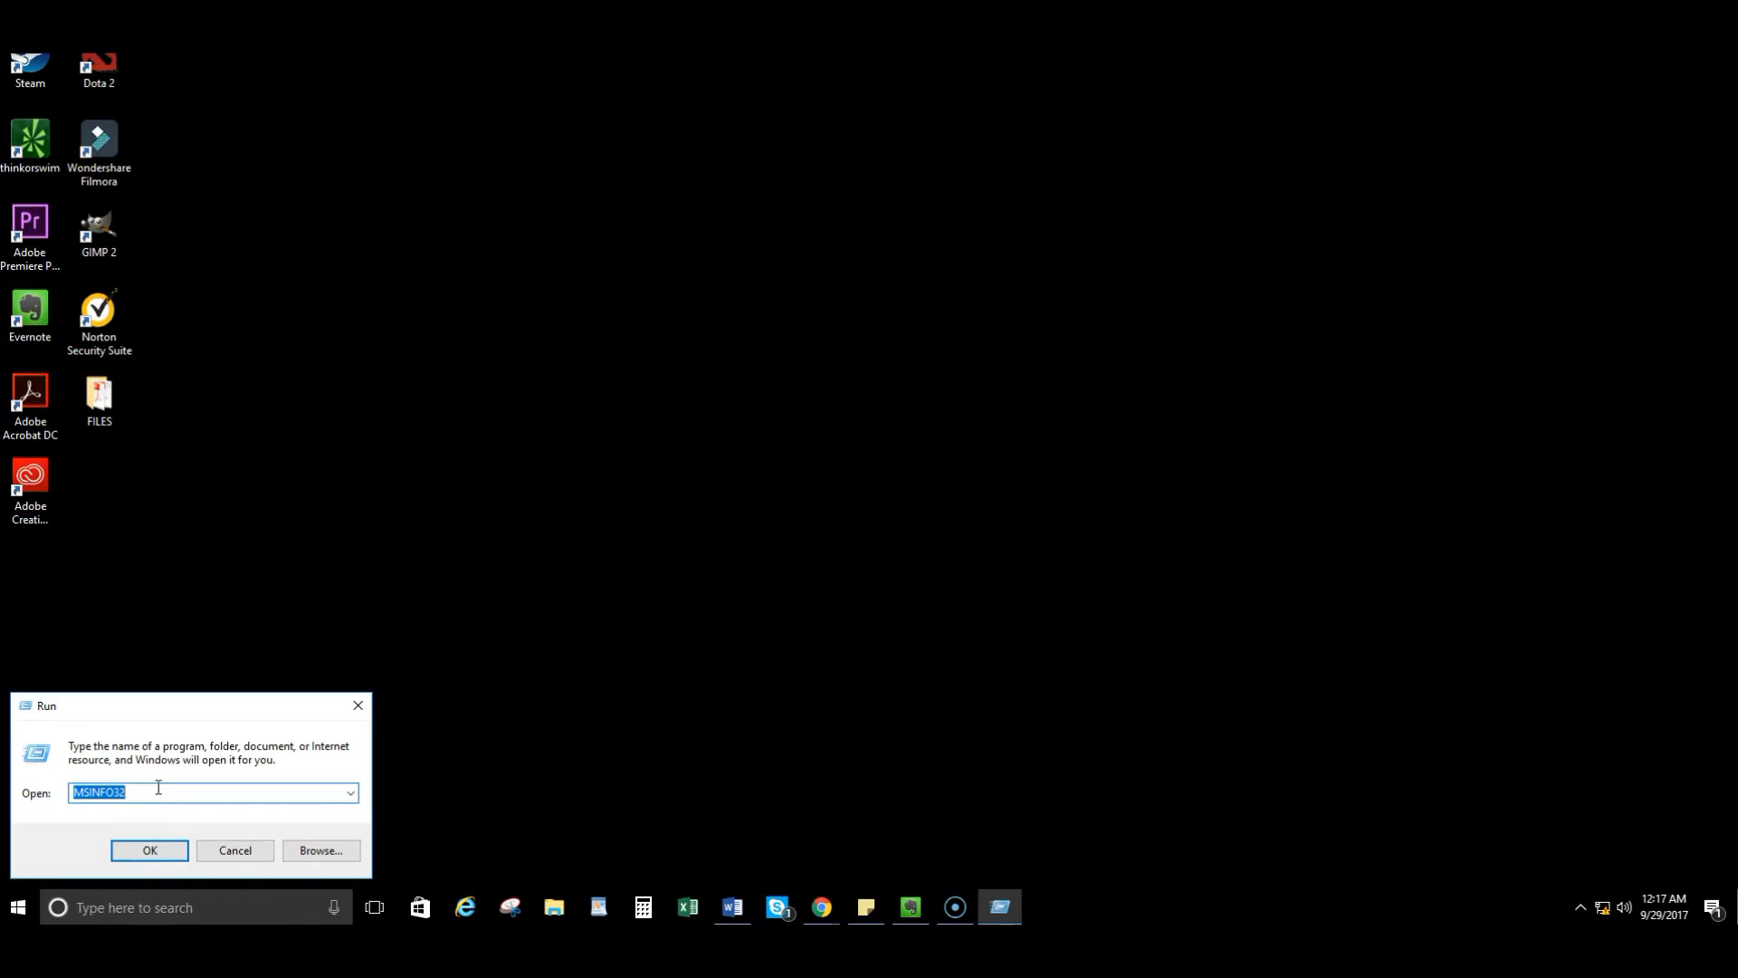
{"action": "type", "text": "m"}
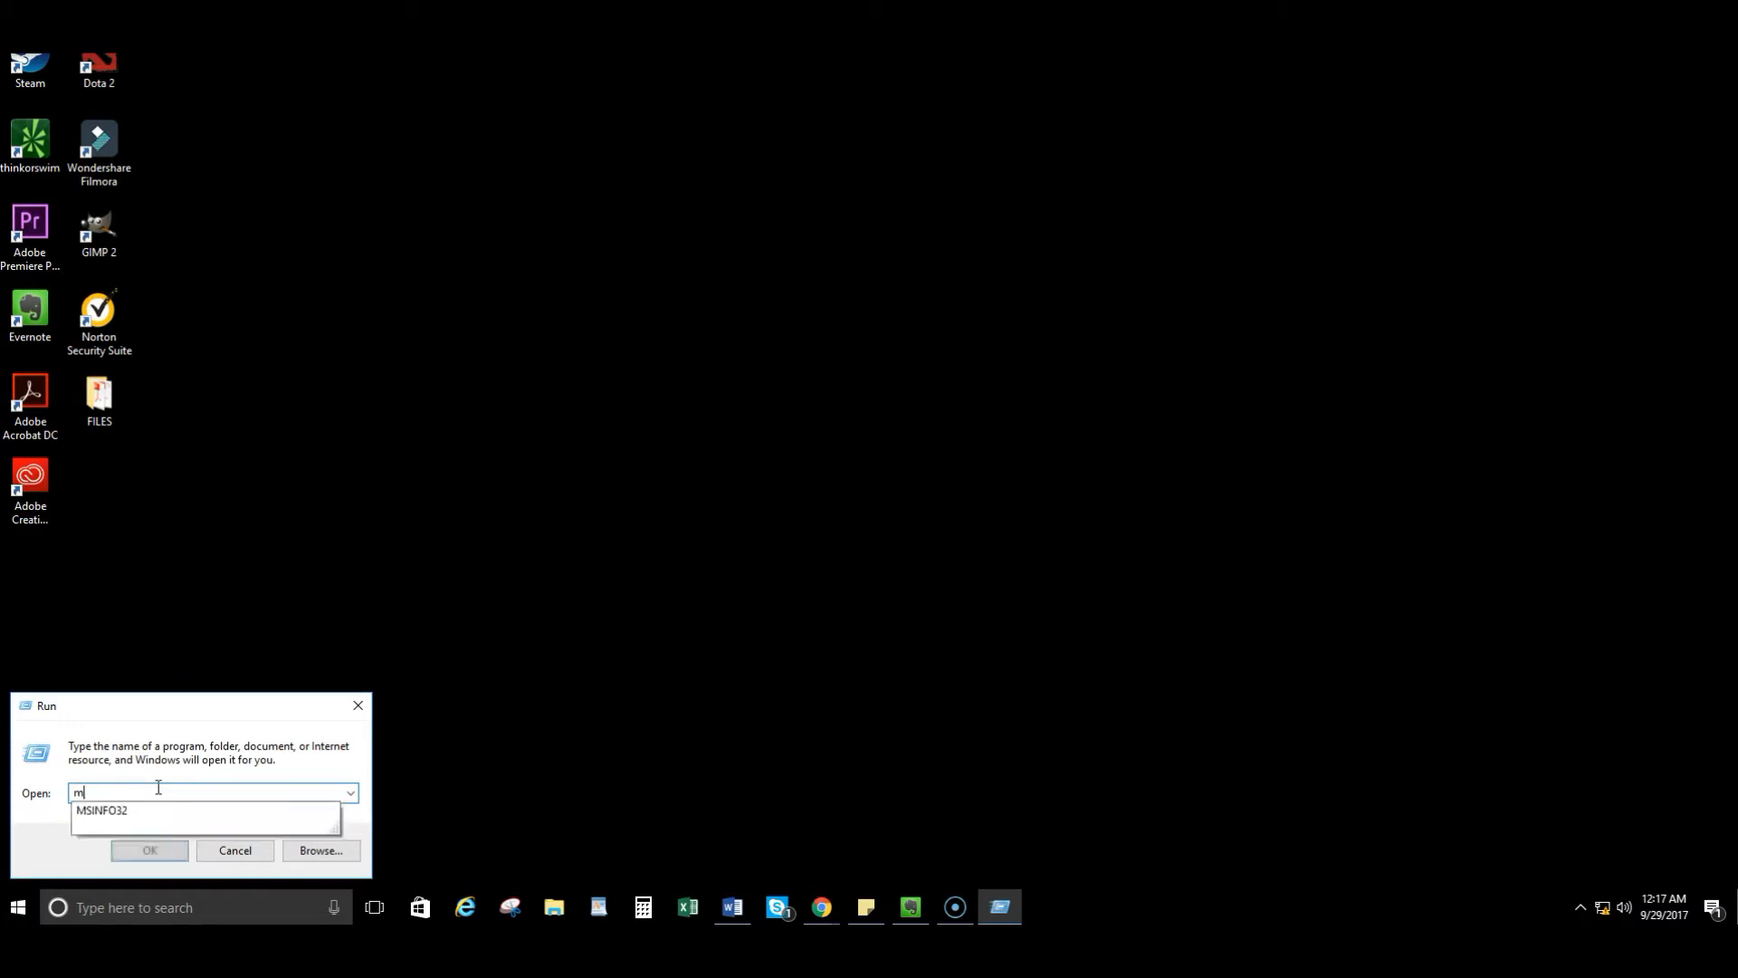
{"action": "type", "text": "sinfo32"}
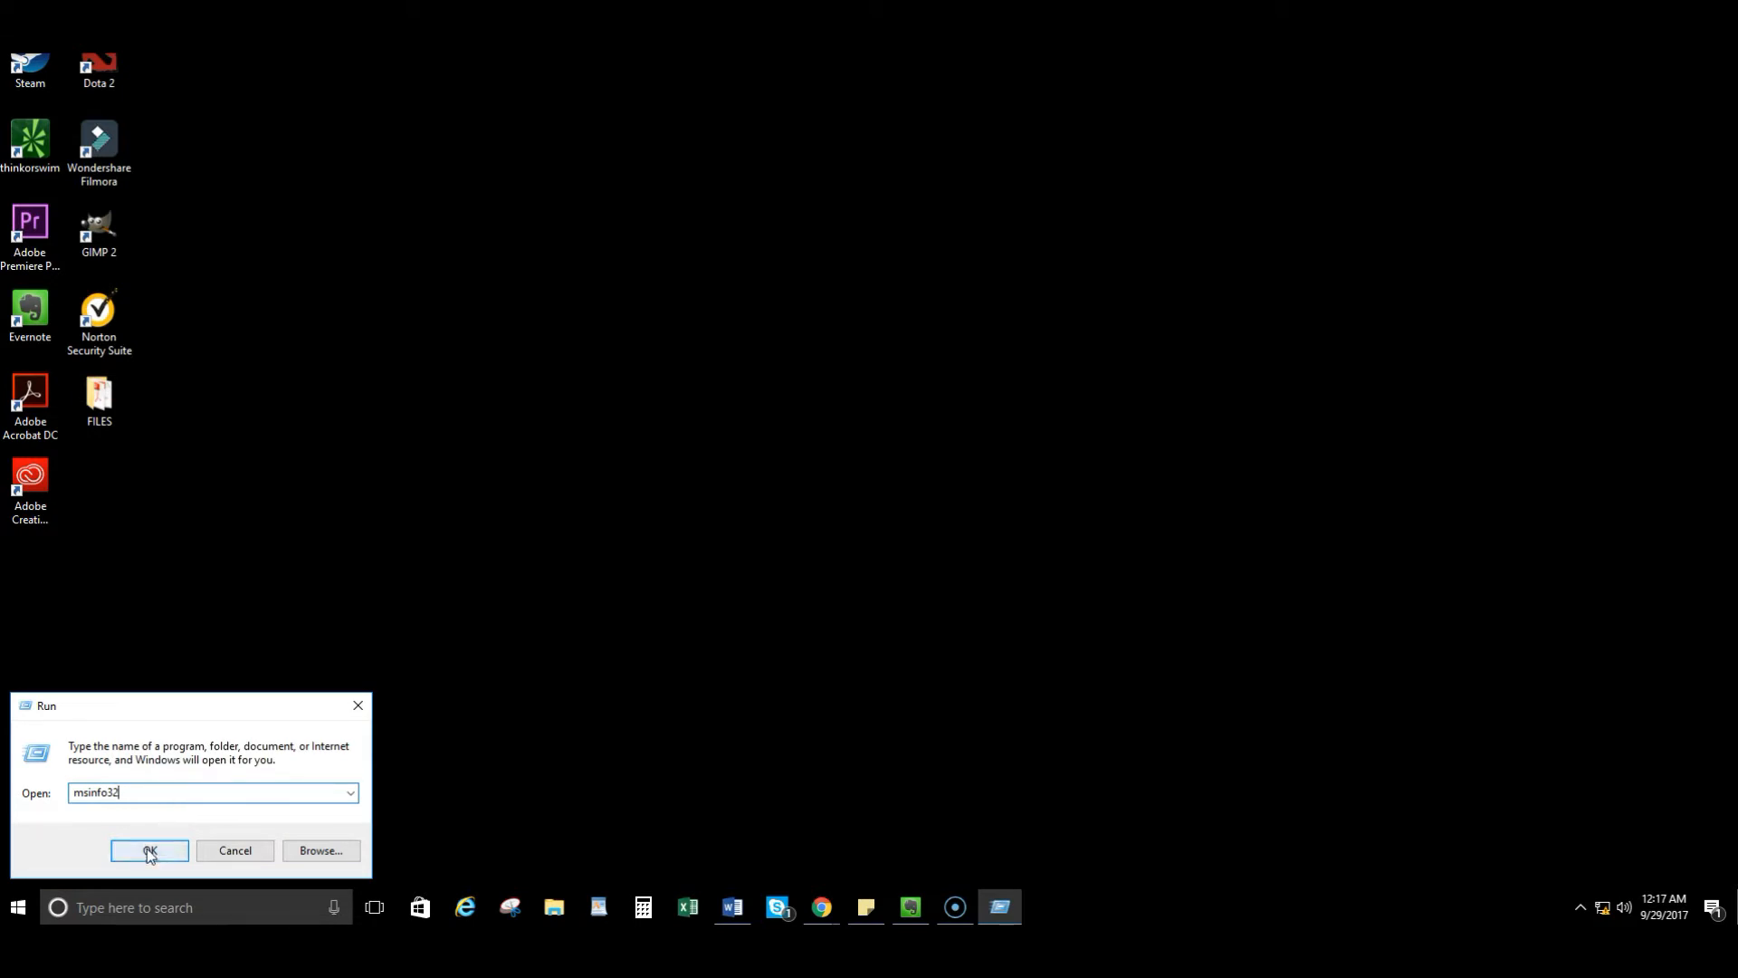
Launch System Information and check the Installed Physical Memory entry (12 GB RAM)
{"action": "left_click", "coordinate": [149, 850]}
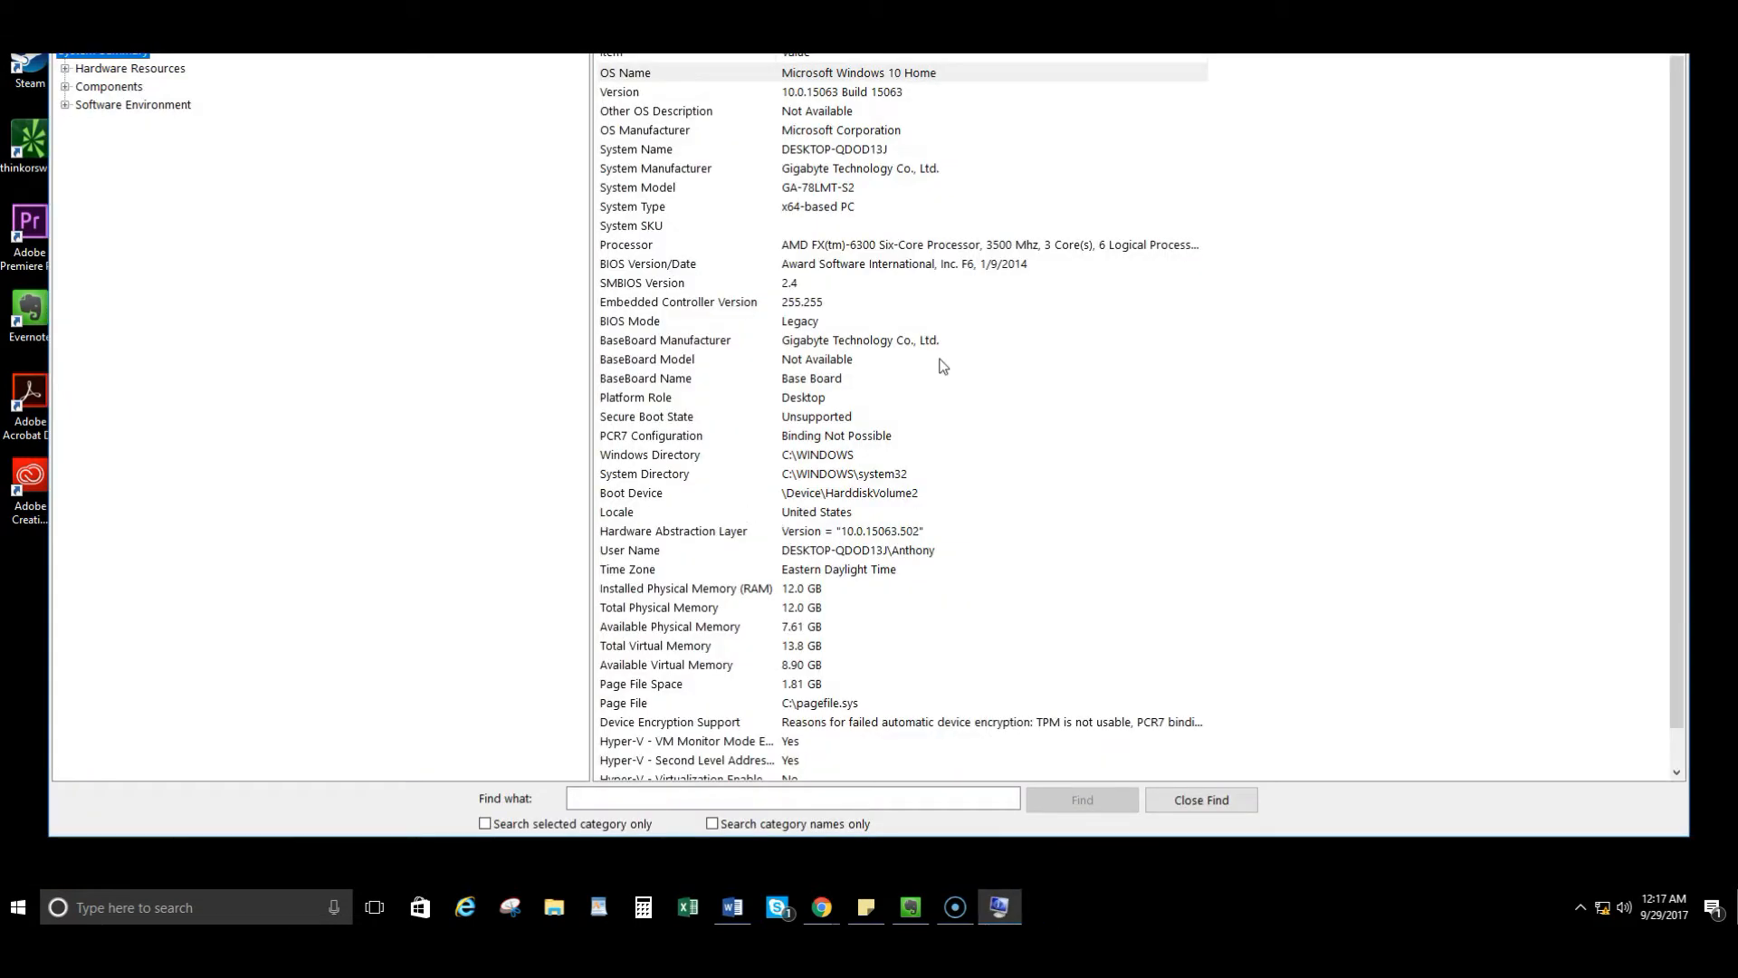
{"action": "mouse_move", "coordinate": [925, 335]}
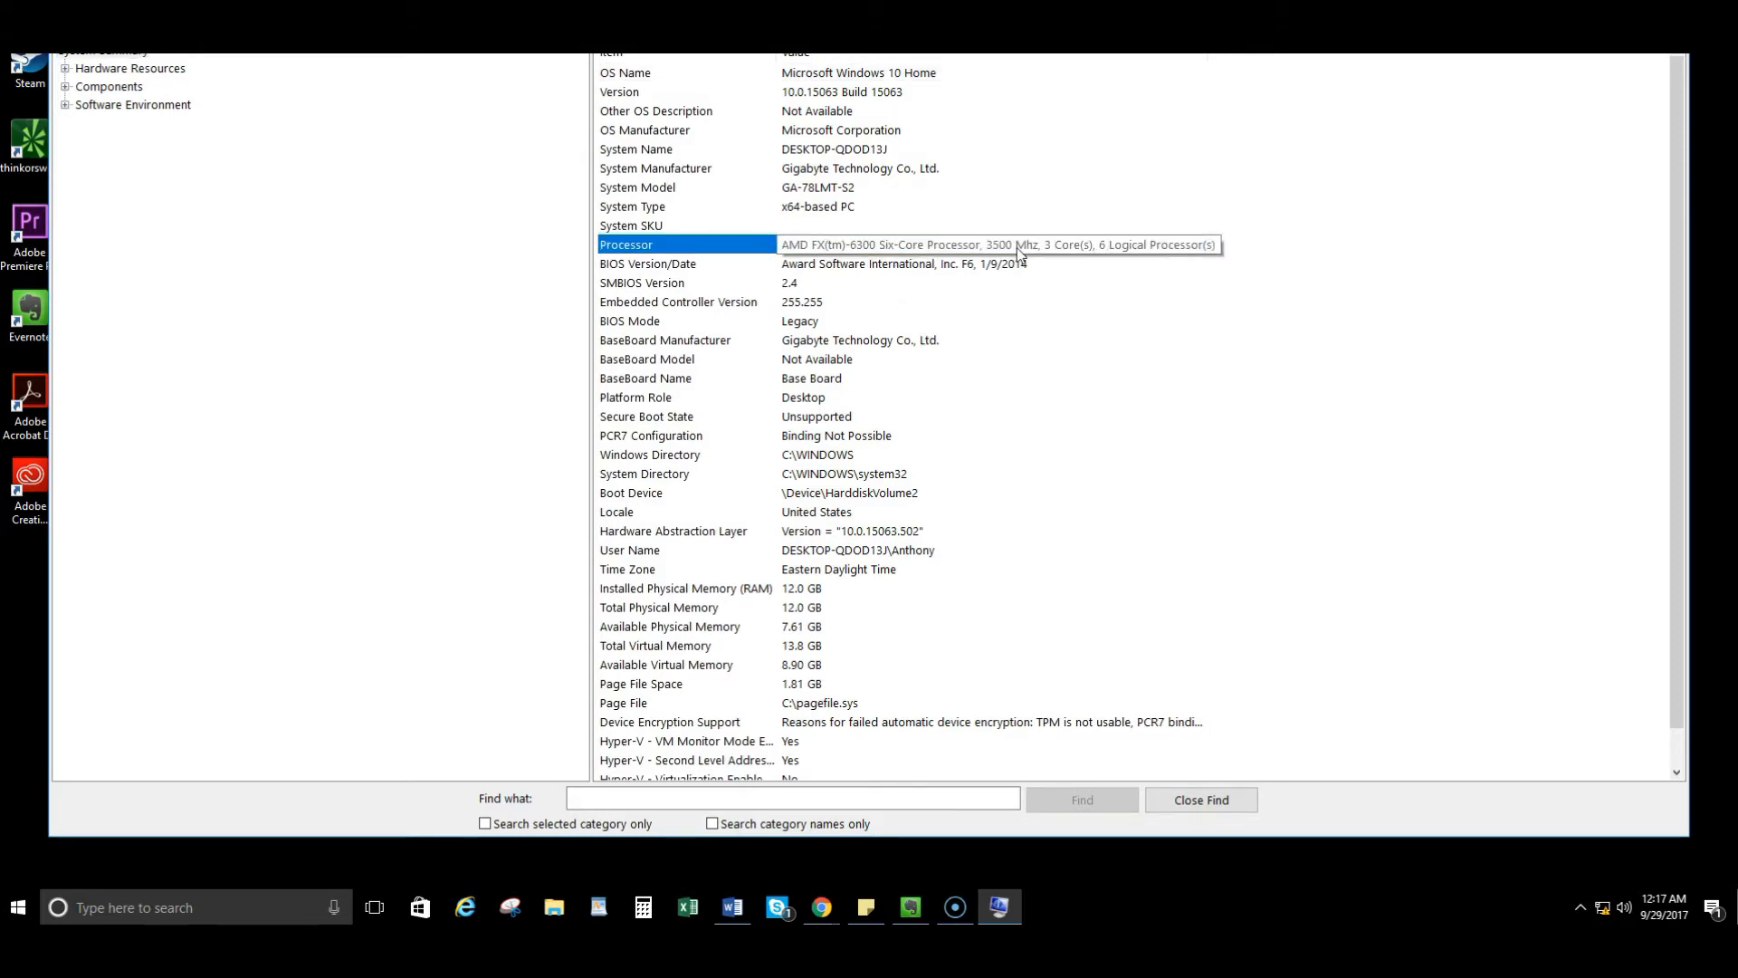
{"action": "scroll", "scroll_direction": "down", "scroll_amount": 3}
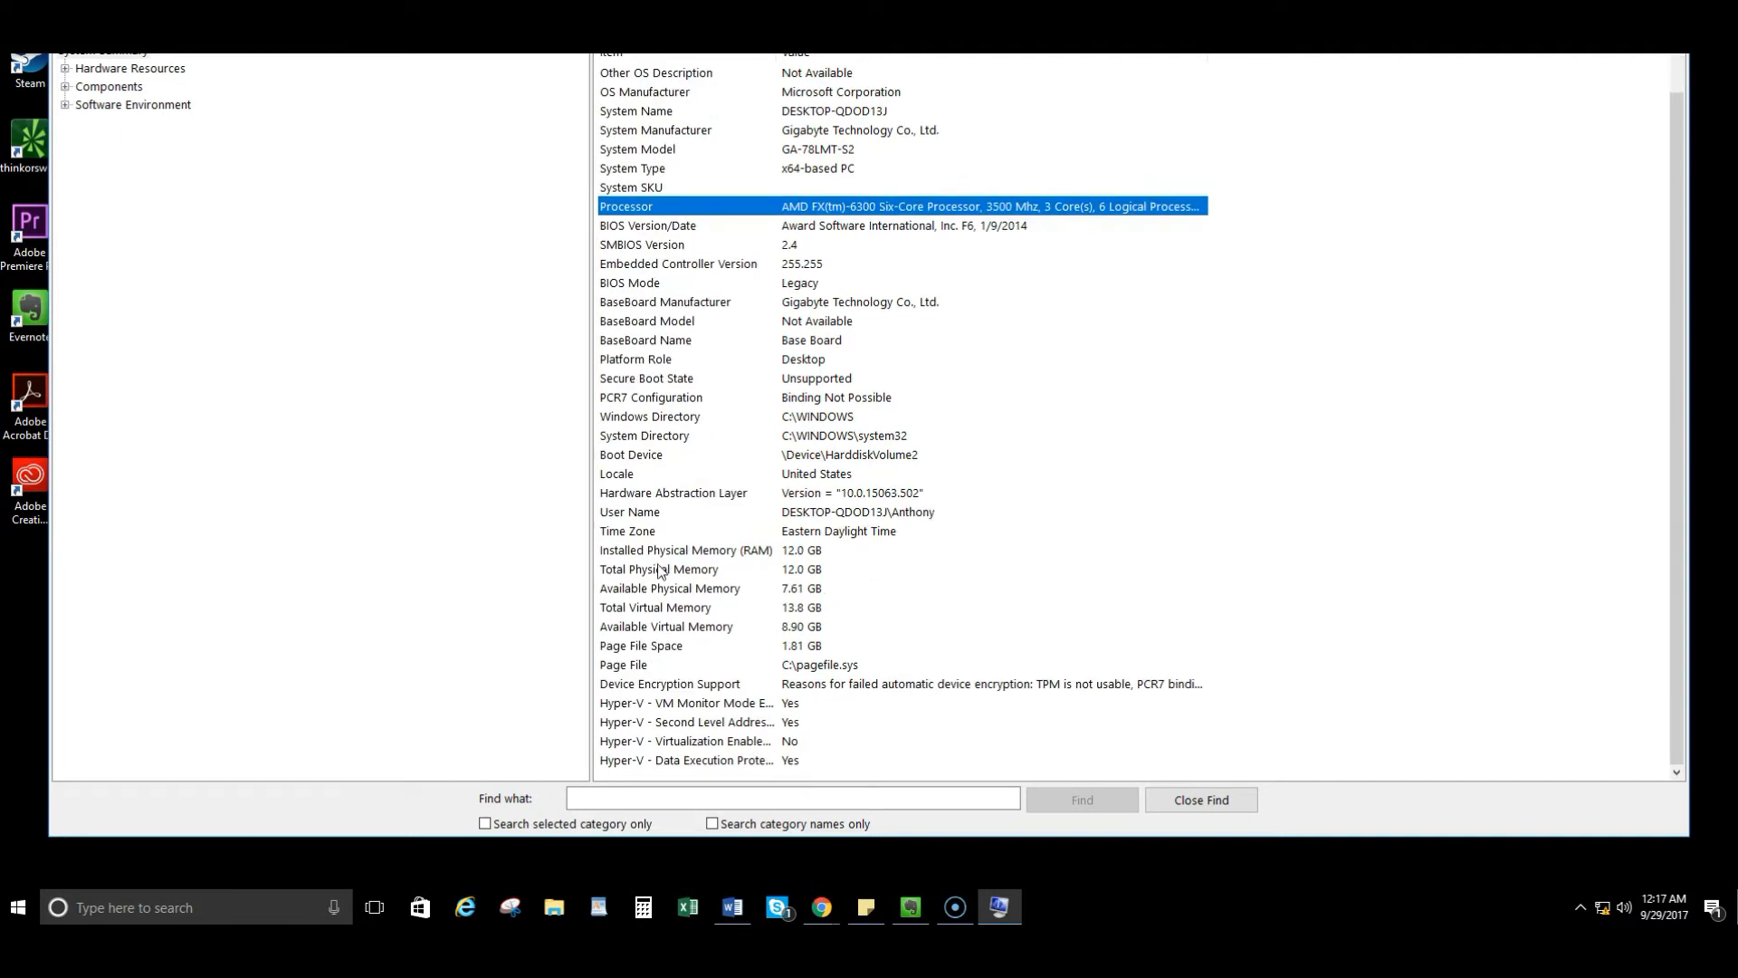
{"action": "left_click", "coordinate": [686, 550]}
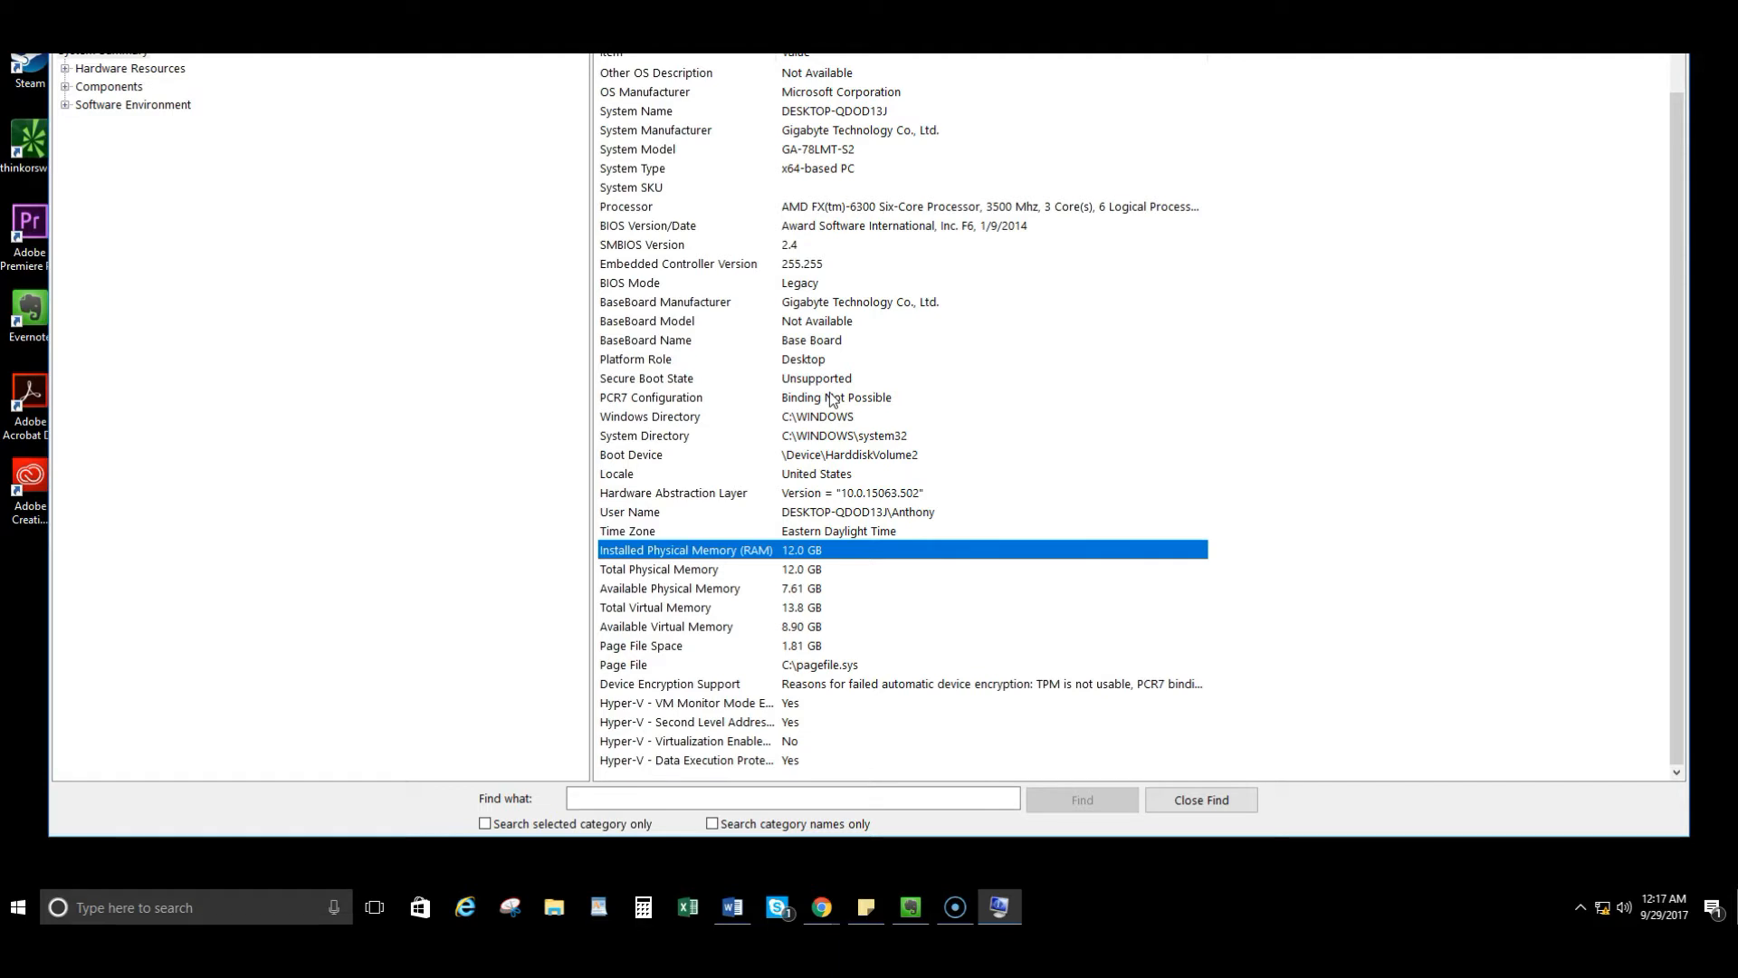
{"action": "mouse_move", "coordinate": [832, 401]}
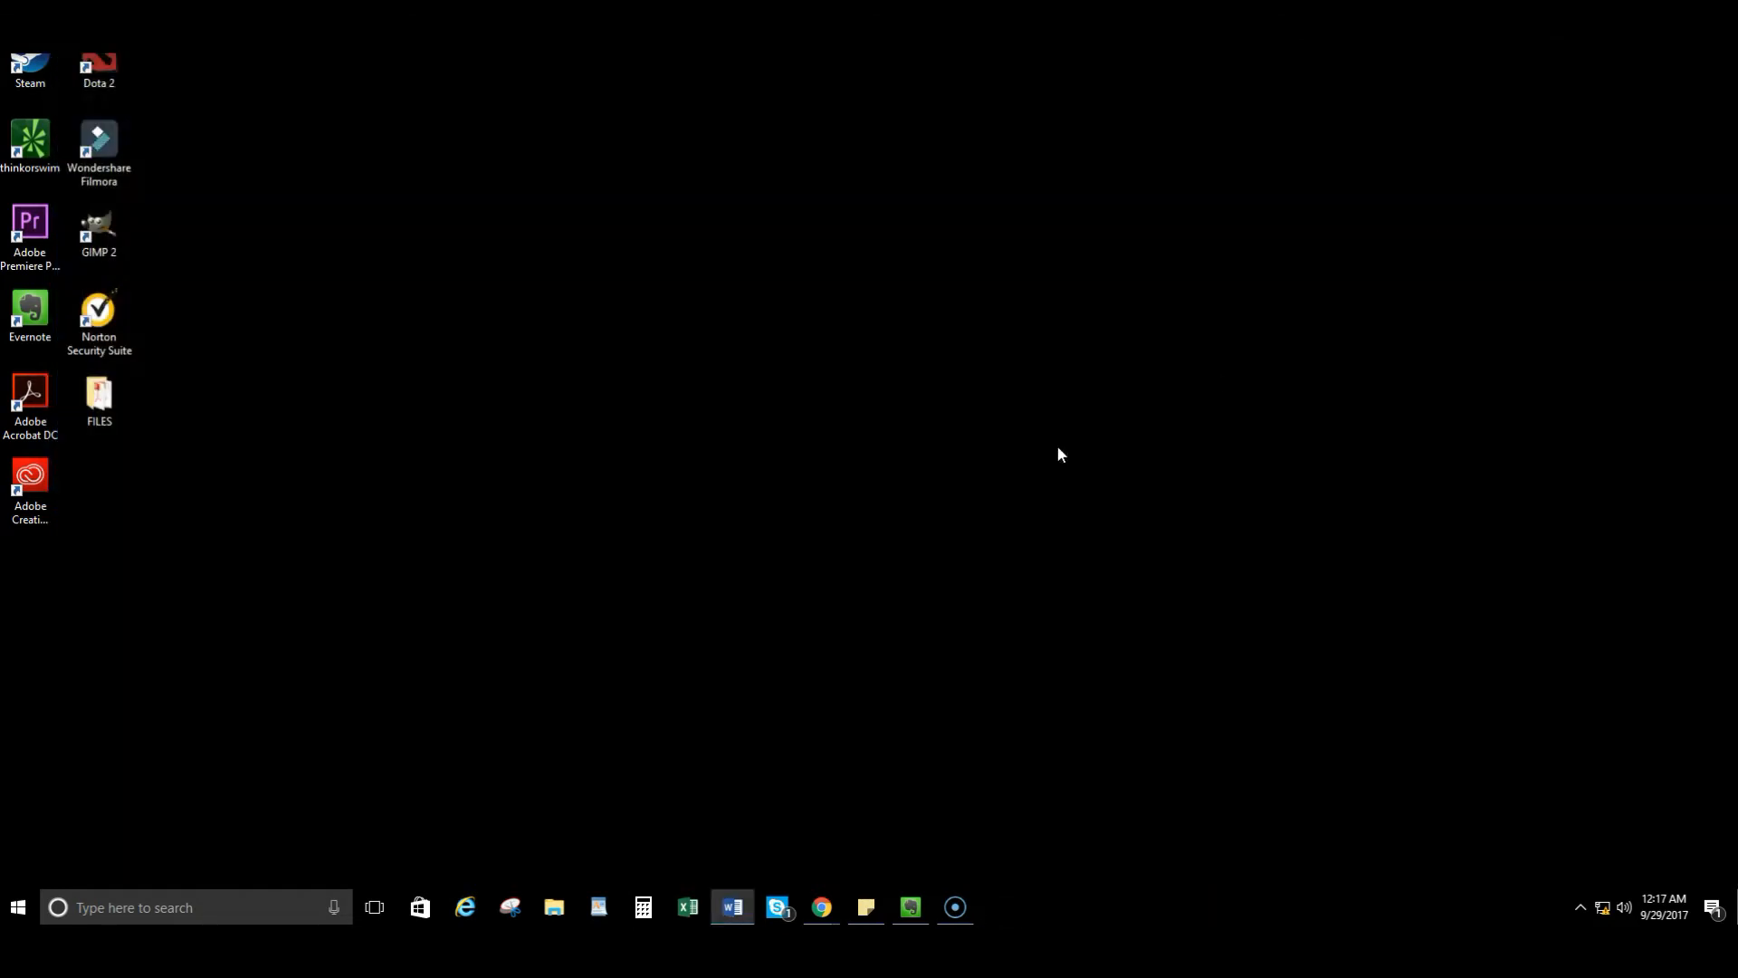
{"action": "mouse_move", "coordinate": [524, 702]}
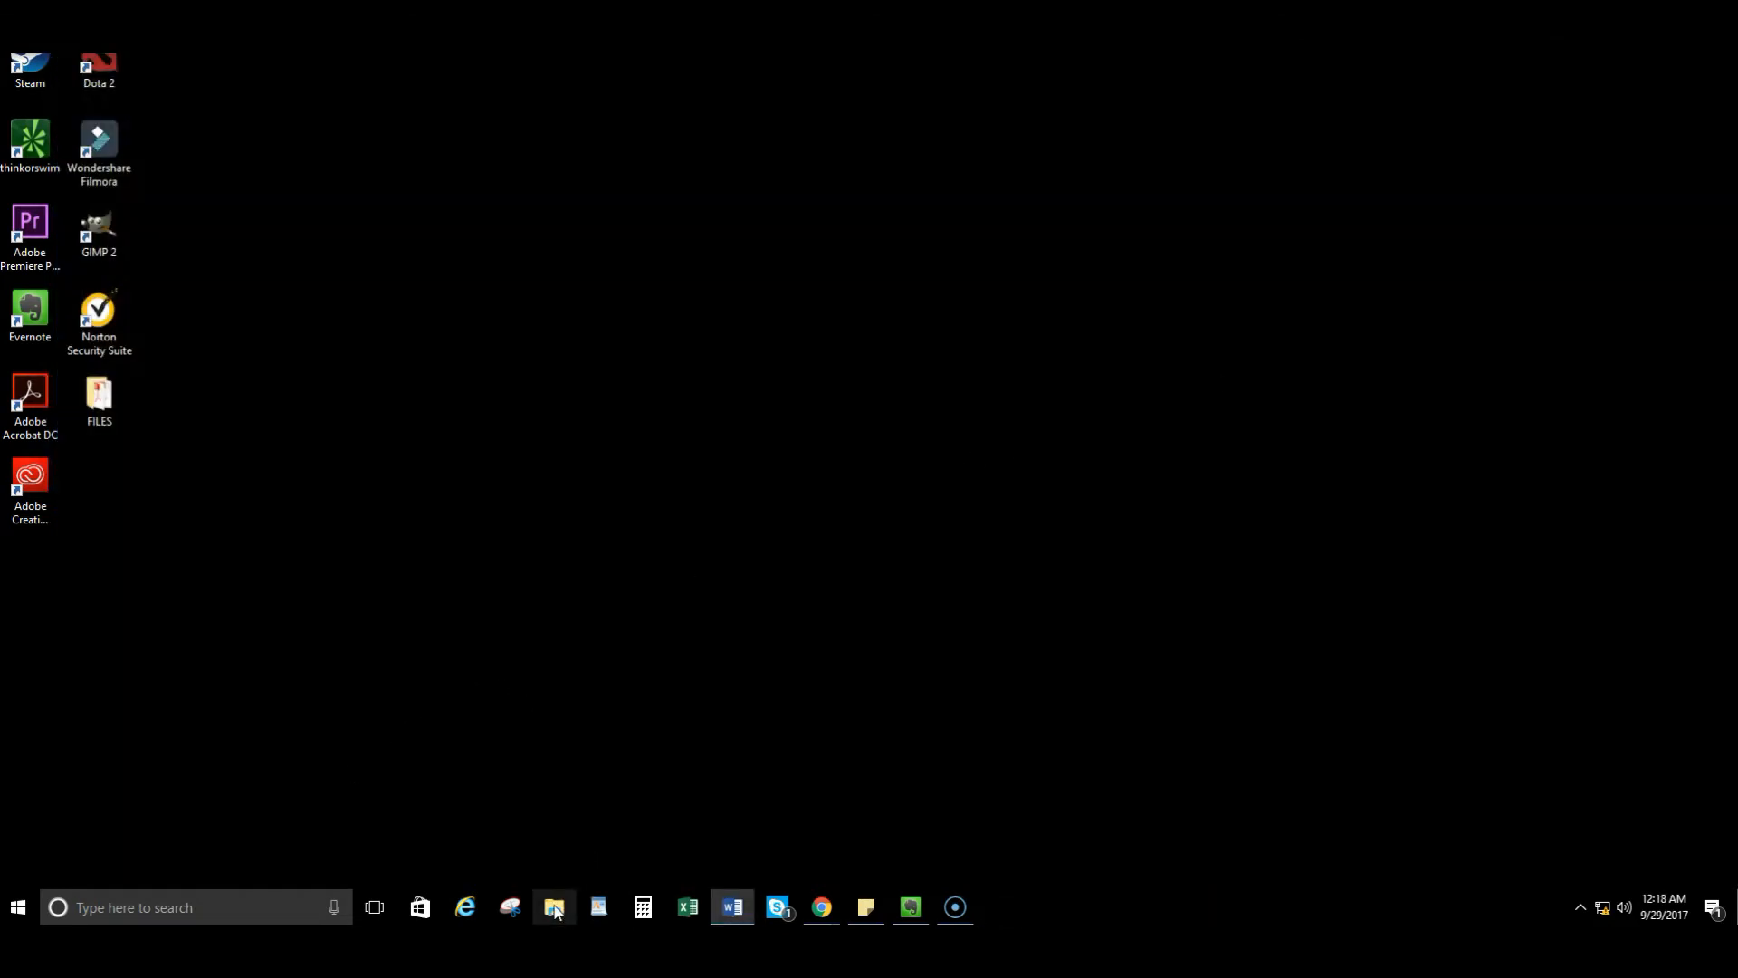
Open File Explorer and bring up the shortcut menu for This PC
{"action": "left_click", "coordinate": [554, 907]}
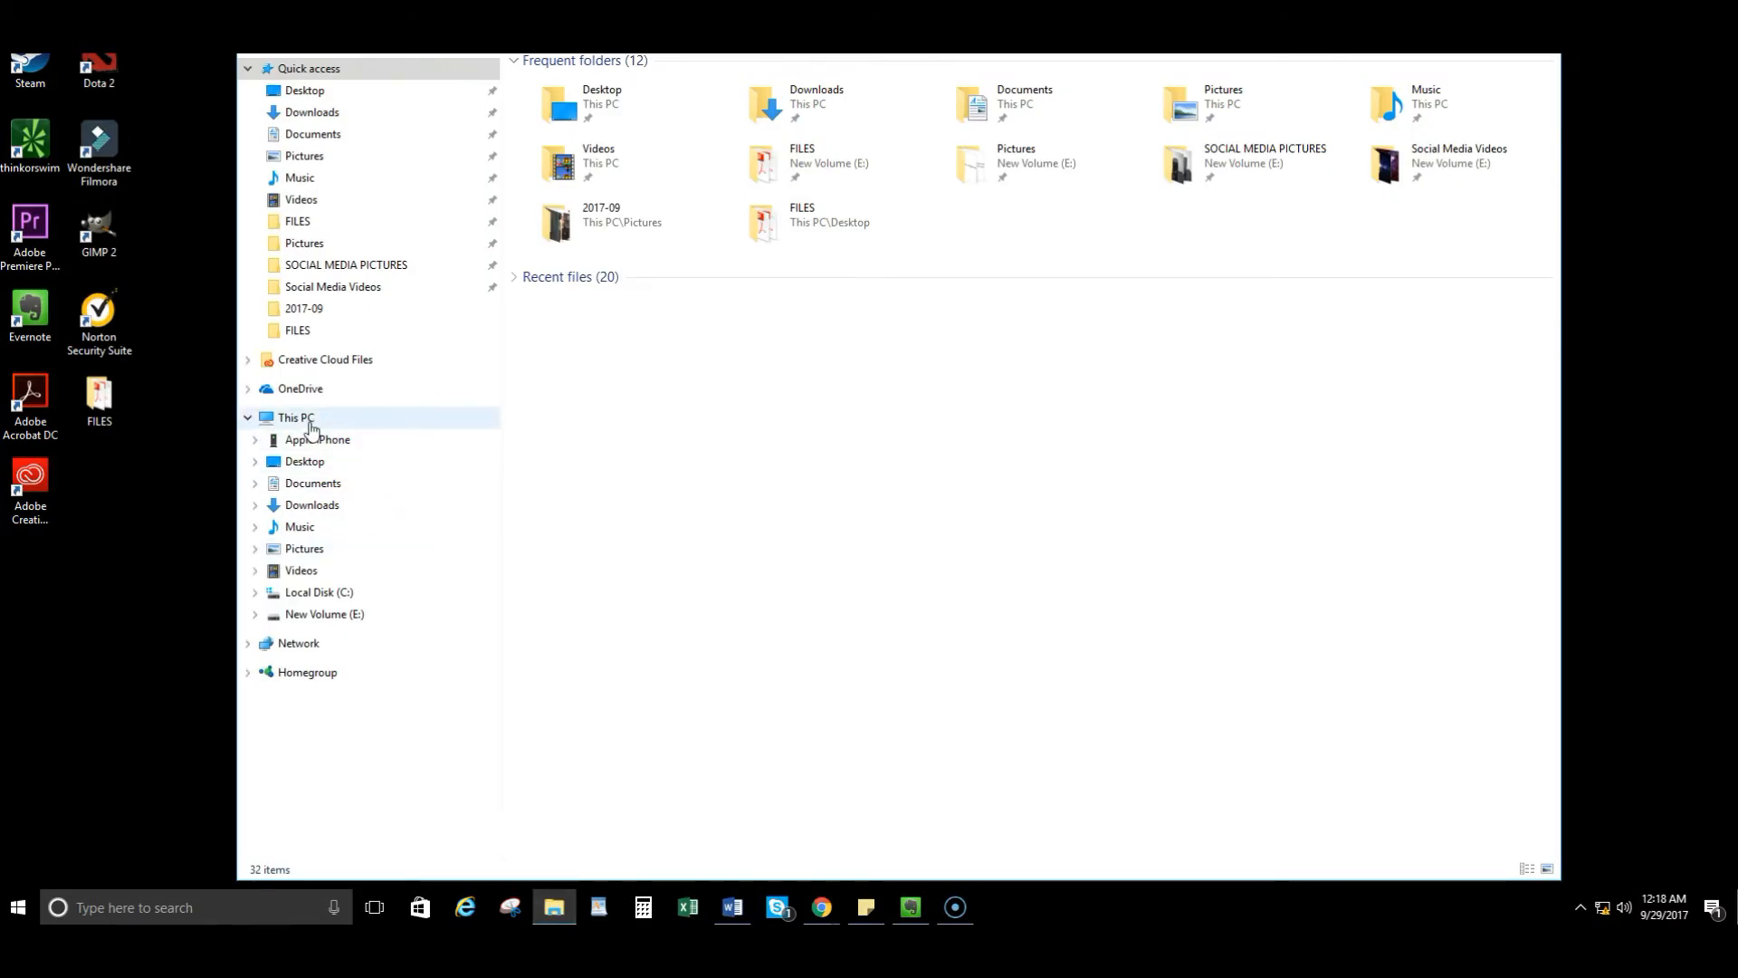
{"action": "right_click", "coordinate": [296, 416]}
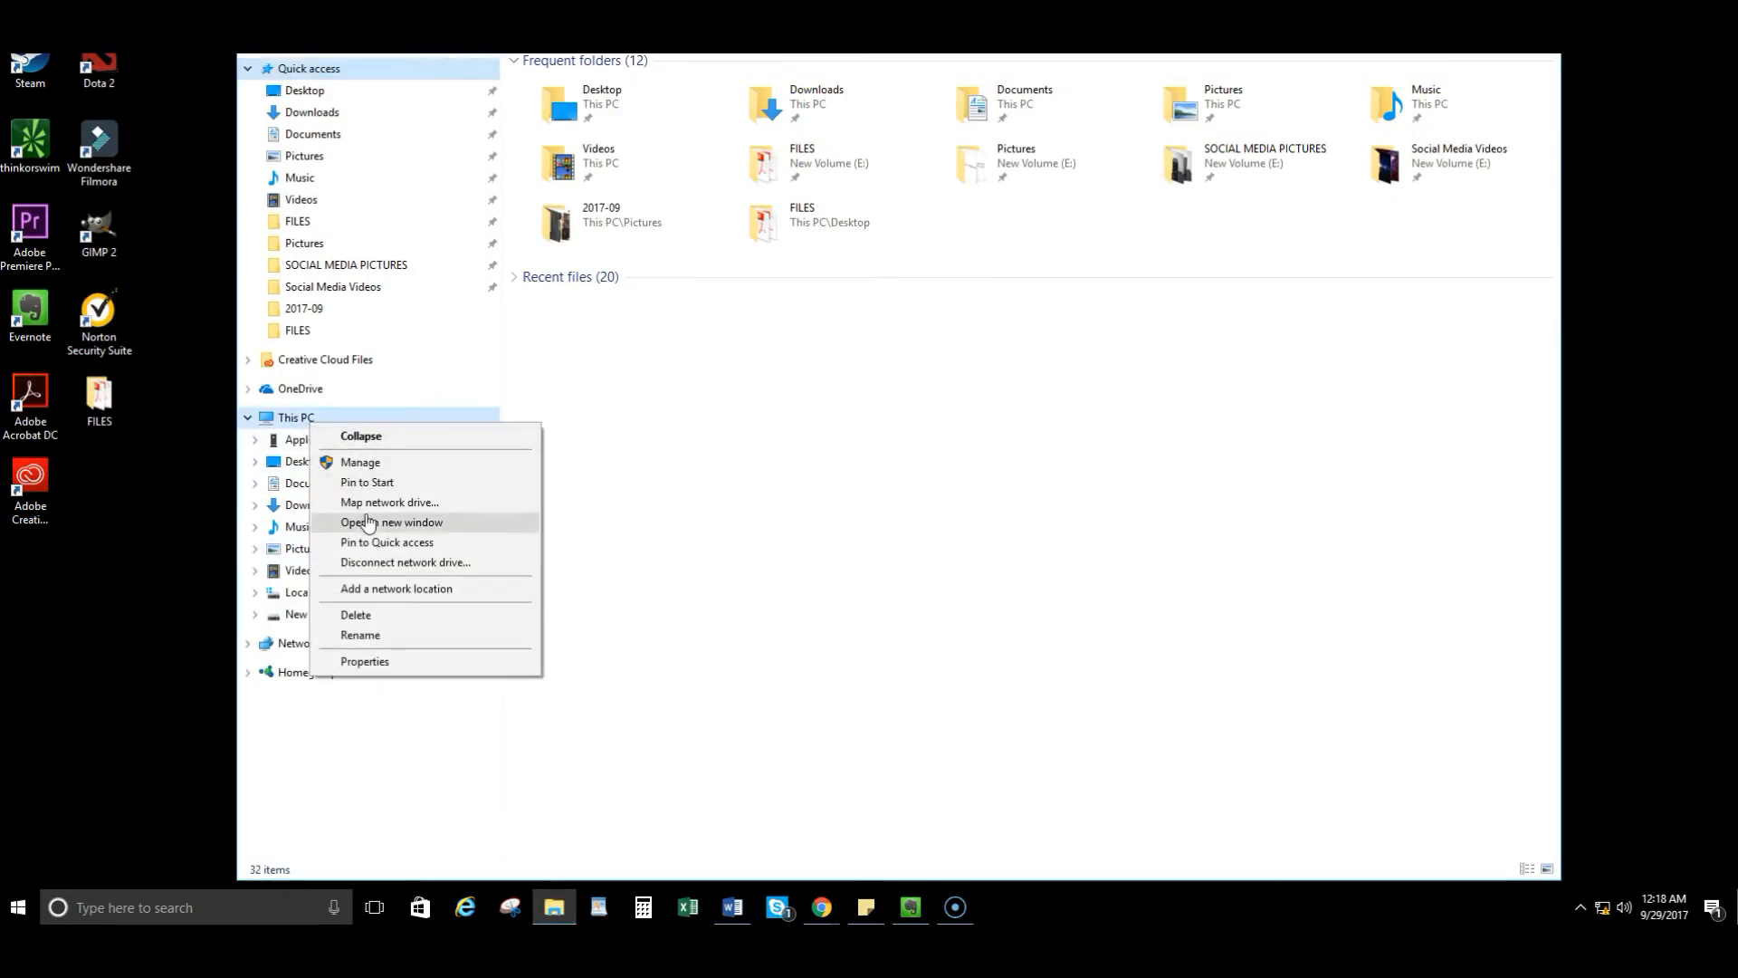
Open This PC's System page showing Windows 10 Home, AMD FX-6300 and 12 GB RAM
{"action": "left_click", "coordinate": [364, 661]}
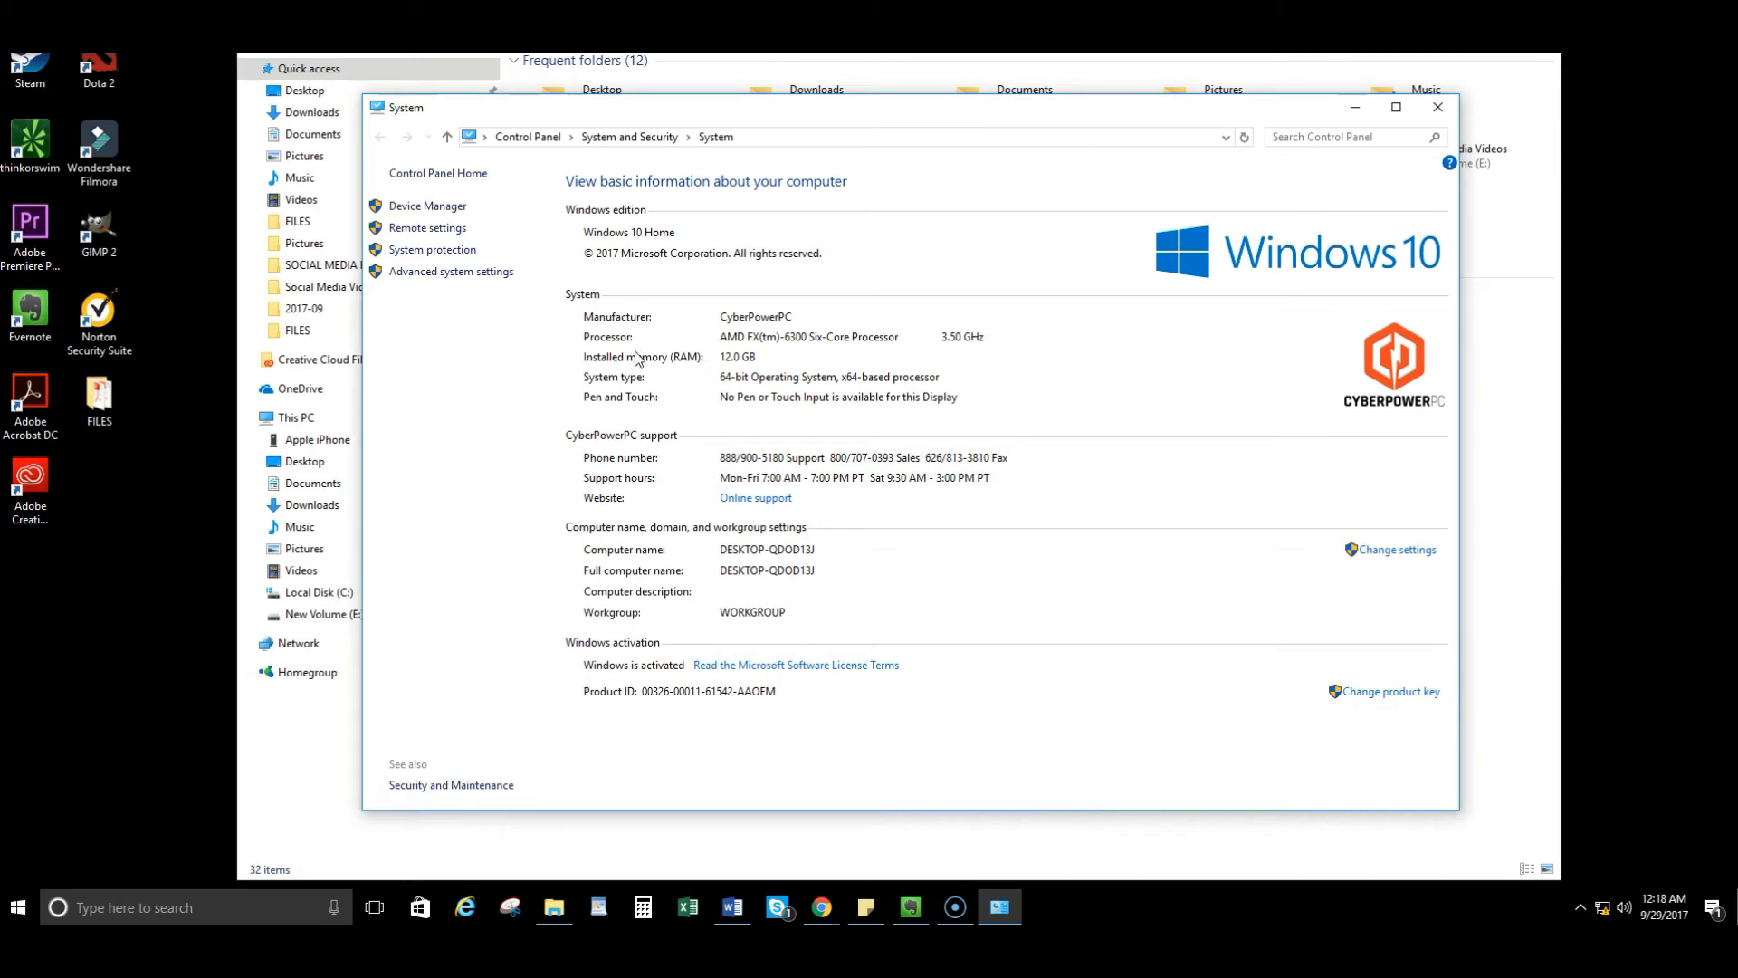
{"action": "mouse_move", "coordinate": [795, 352]}
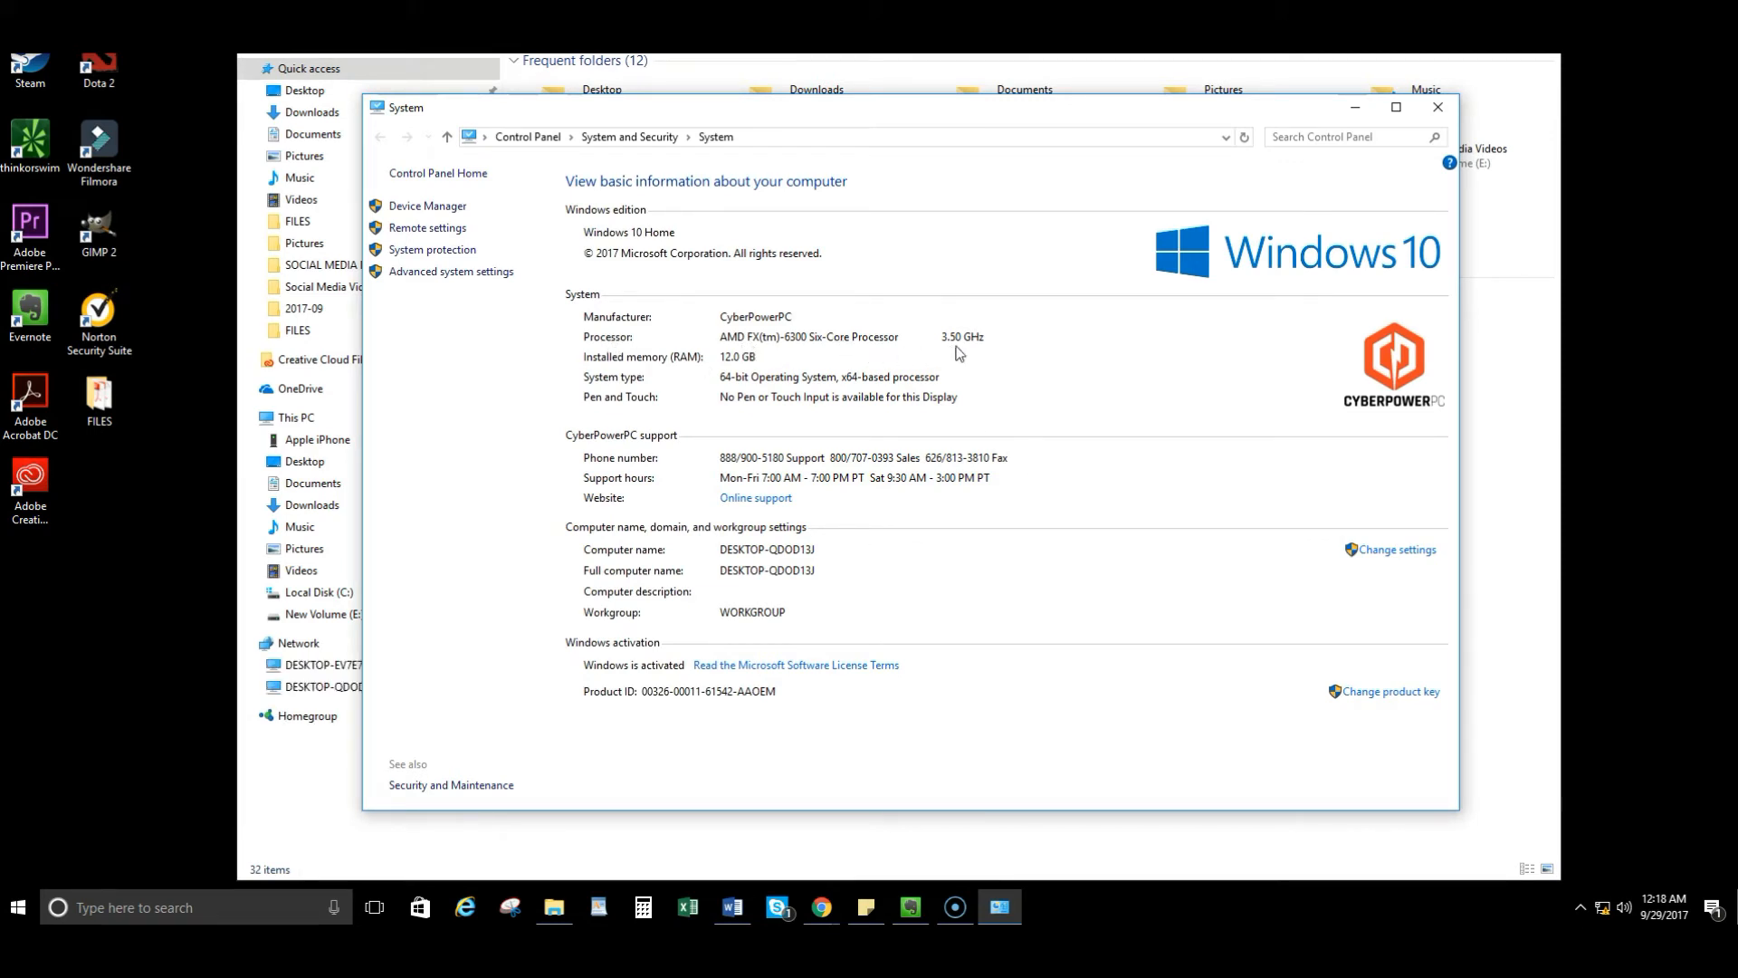
{"action": "mouse_move", "coordinate": [944, 348]}
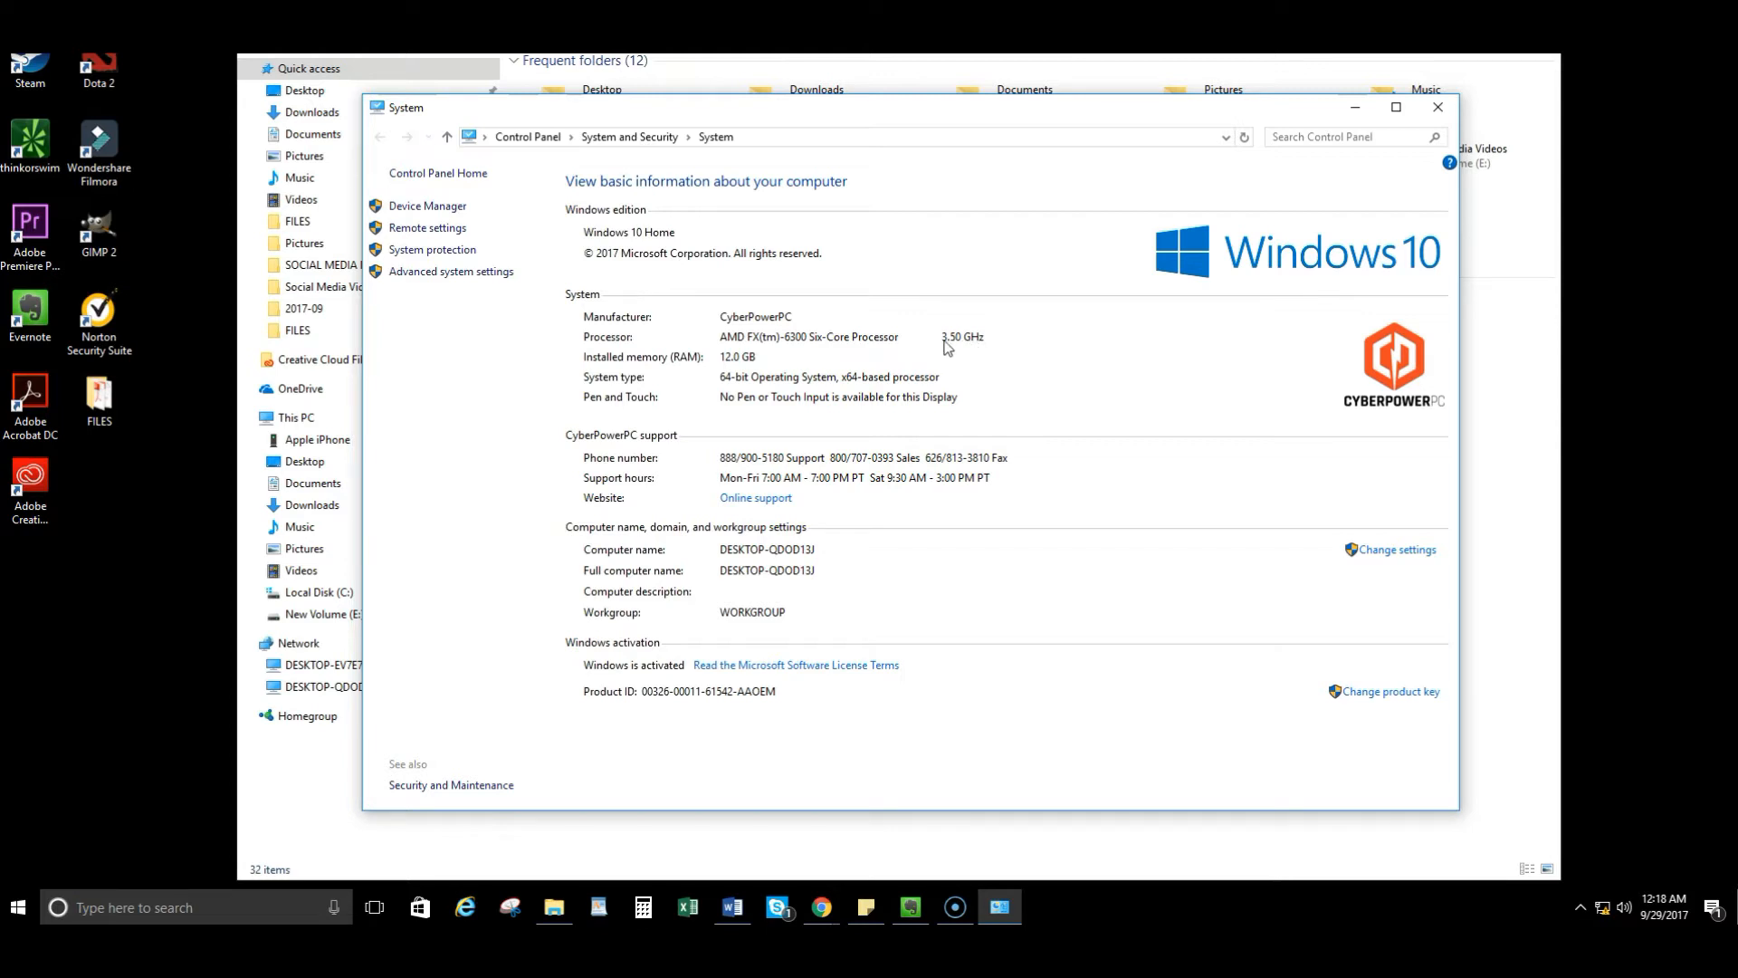
{"action": "mouse_move", "coordinate": [987, 350]}
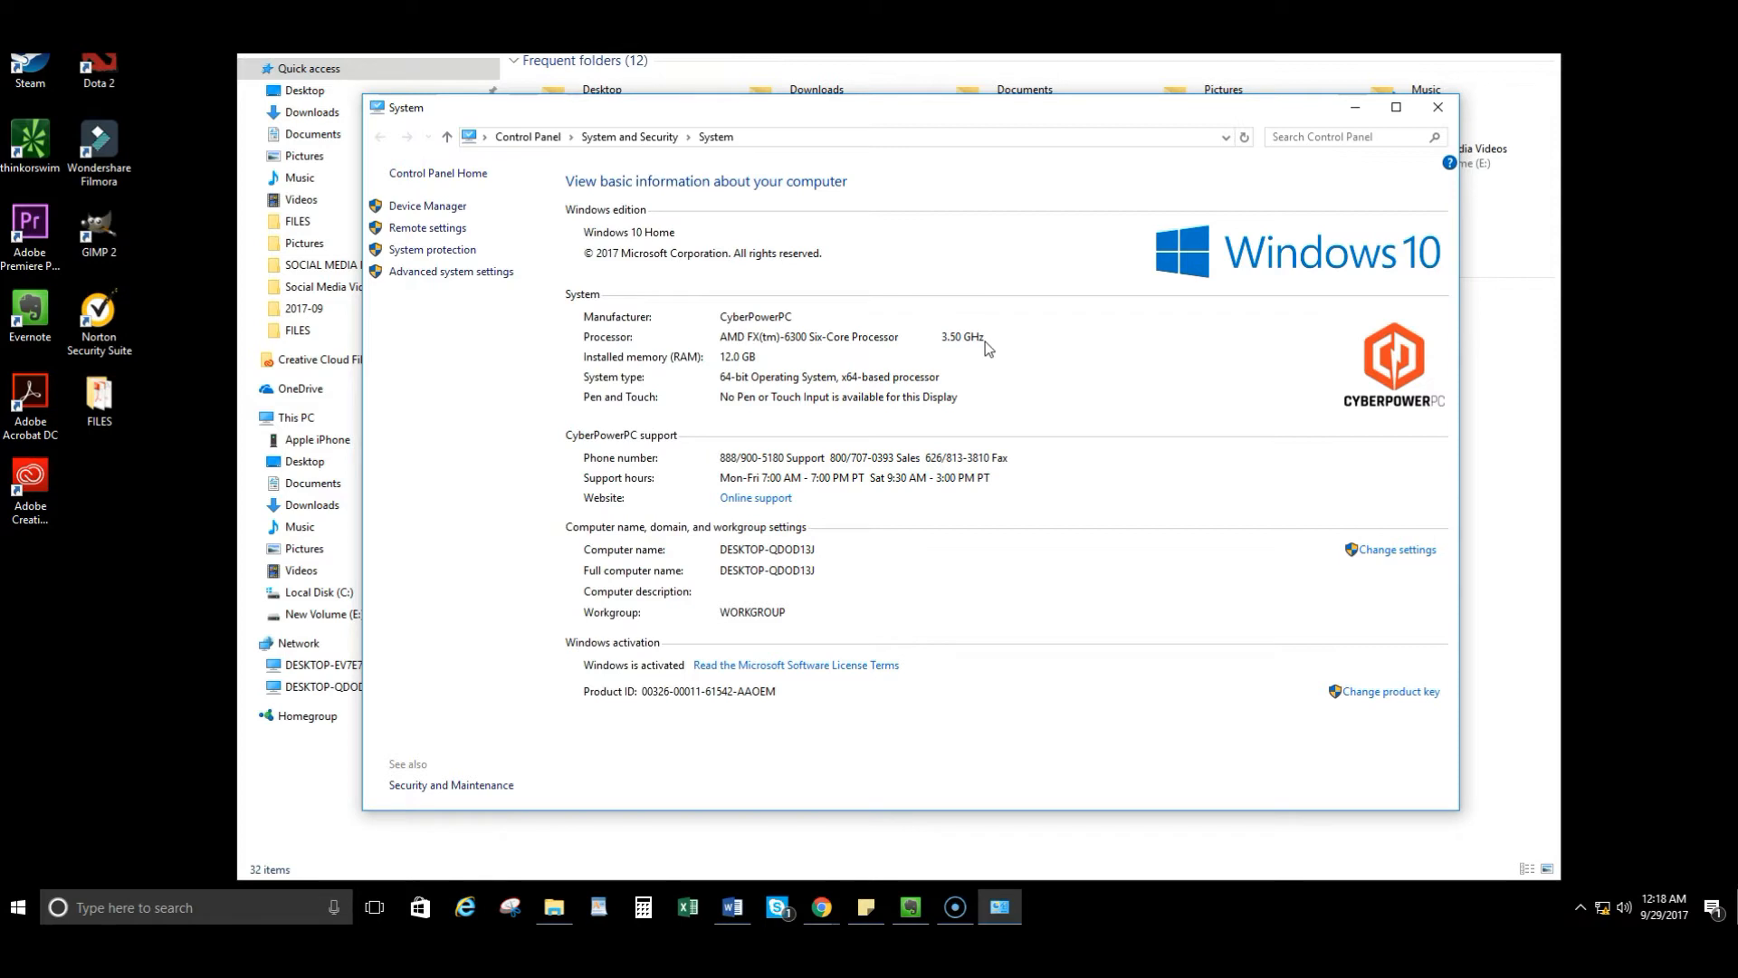
{"action": "mouse_move", "coordinate": [627, 362]}
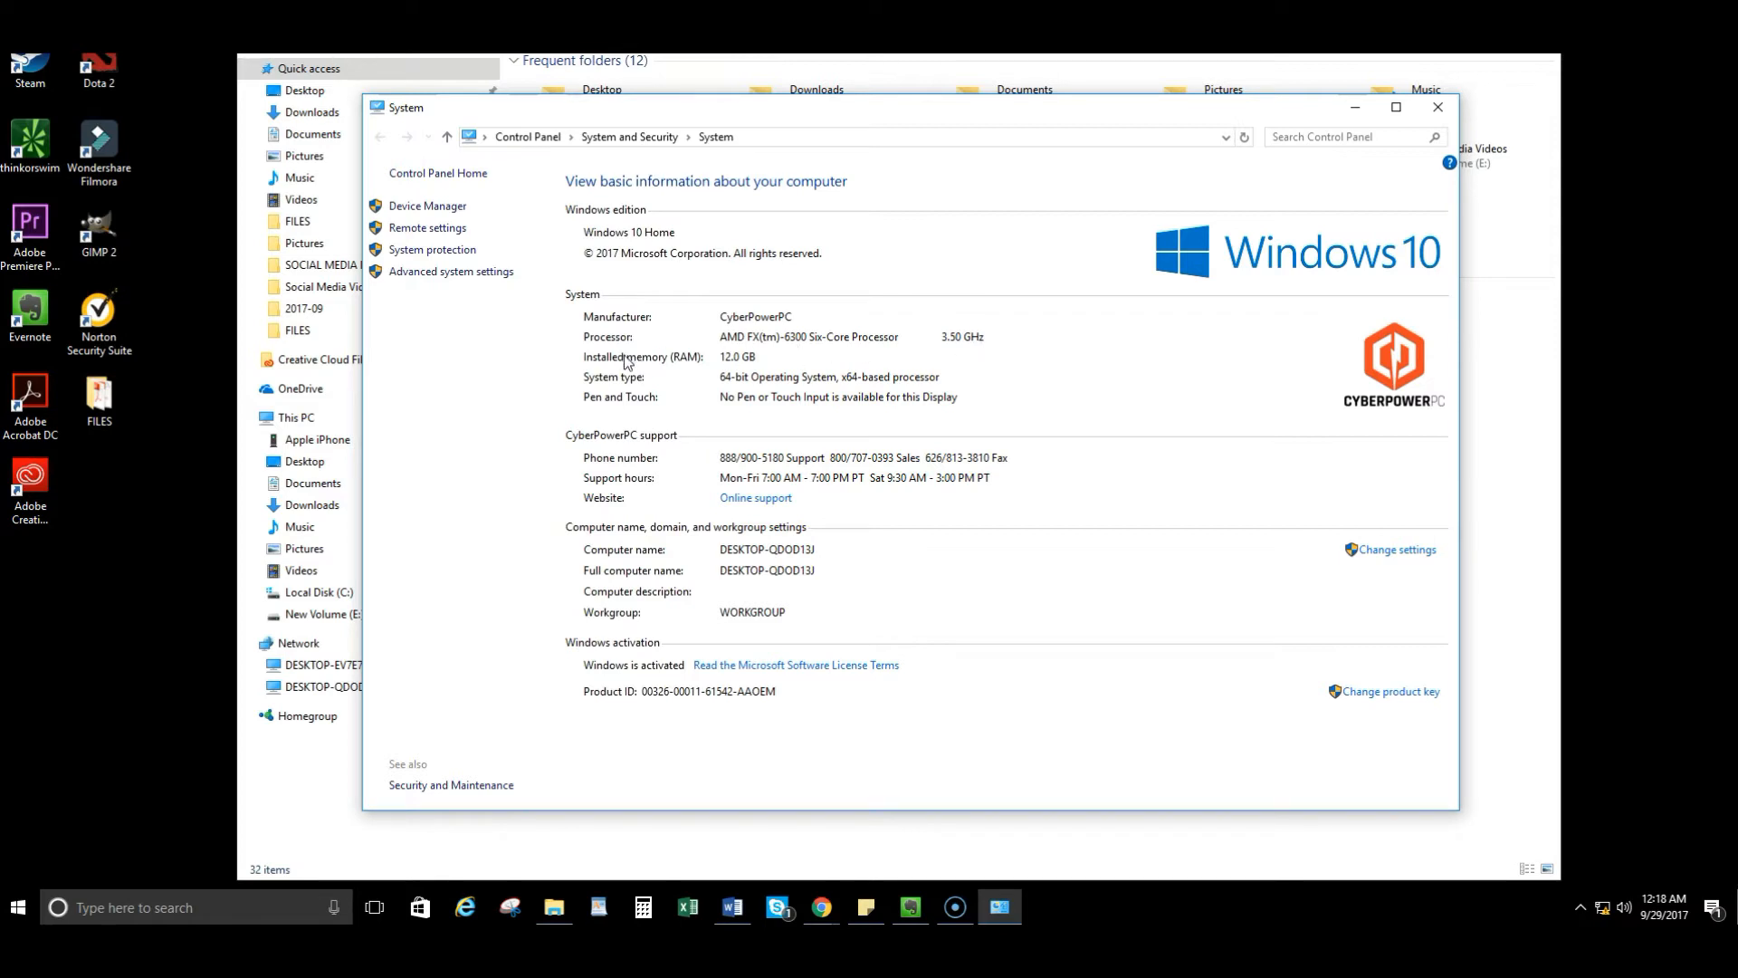
{"action": "mouse_move", "coordinate": [765, 369]}
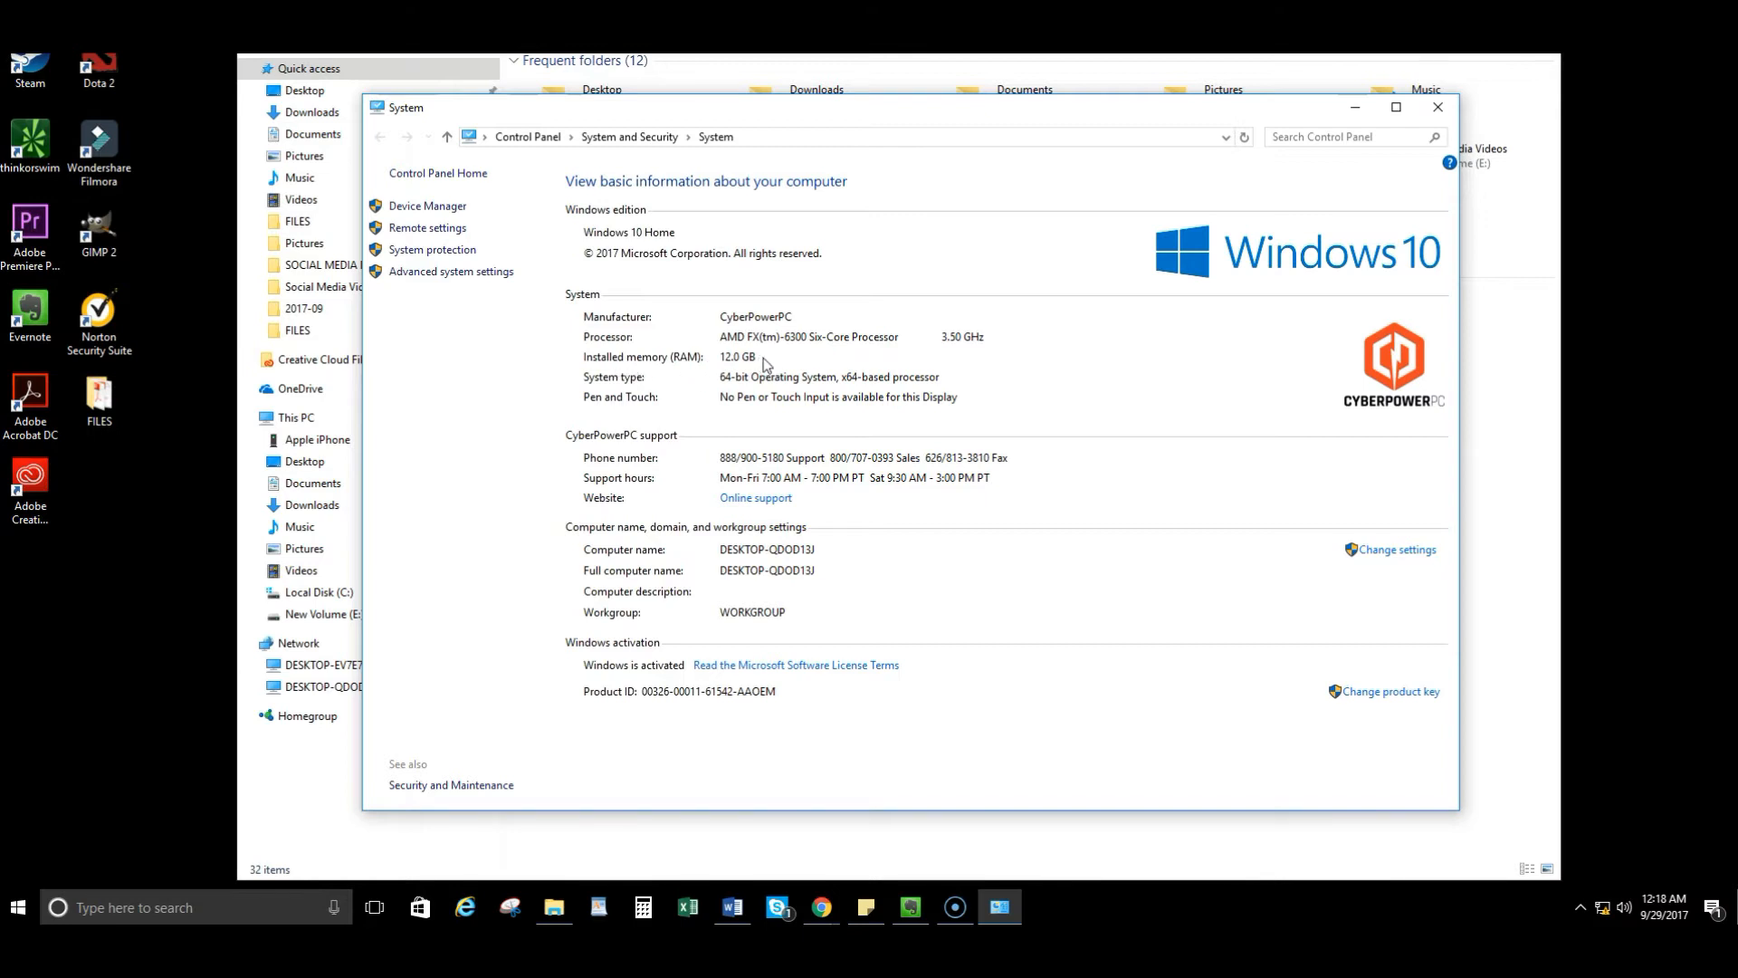
{"action": "mouse_move", "coordinate": [641, 294]}
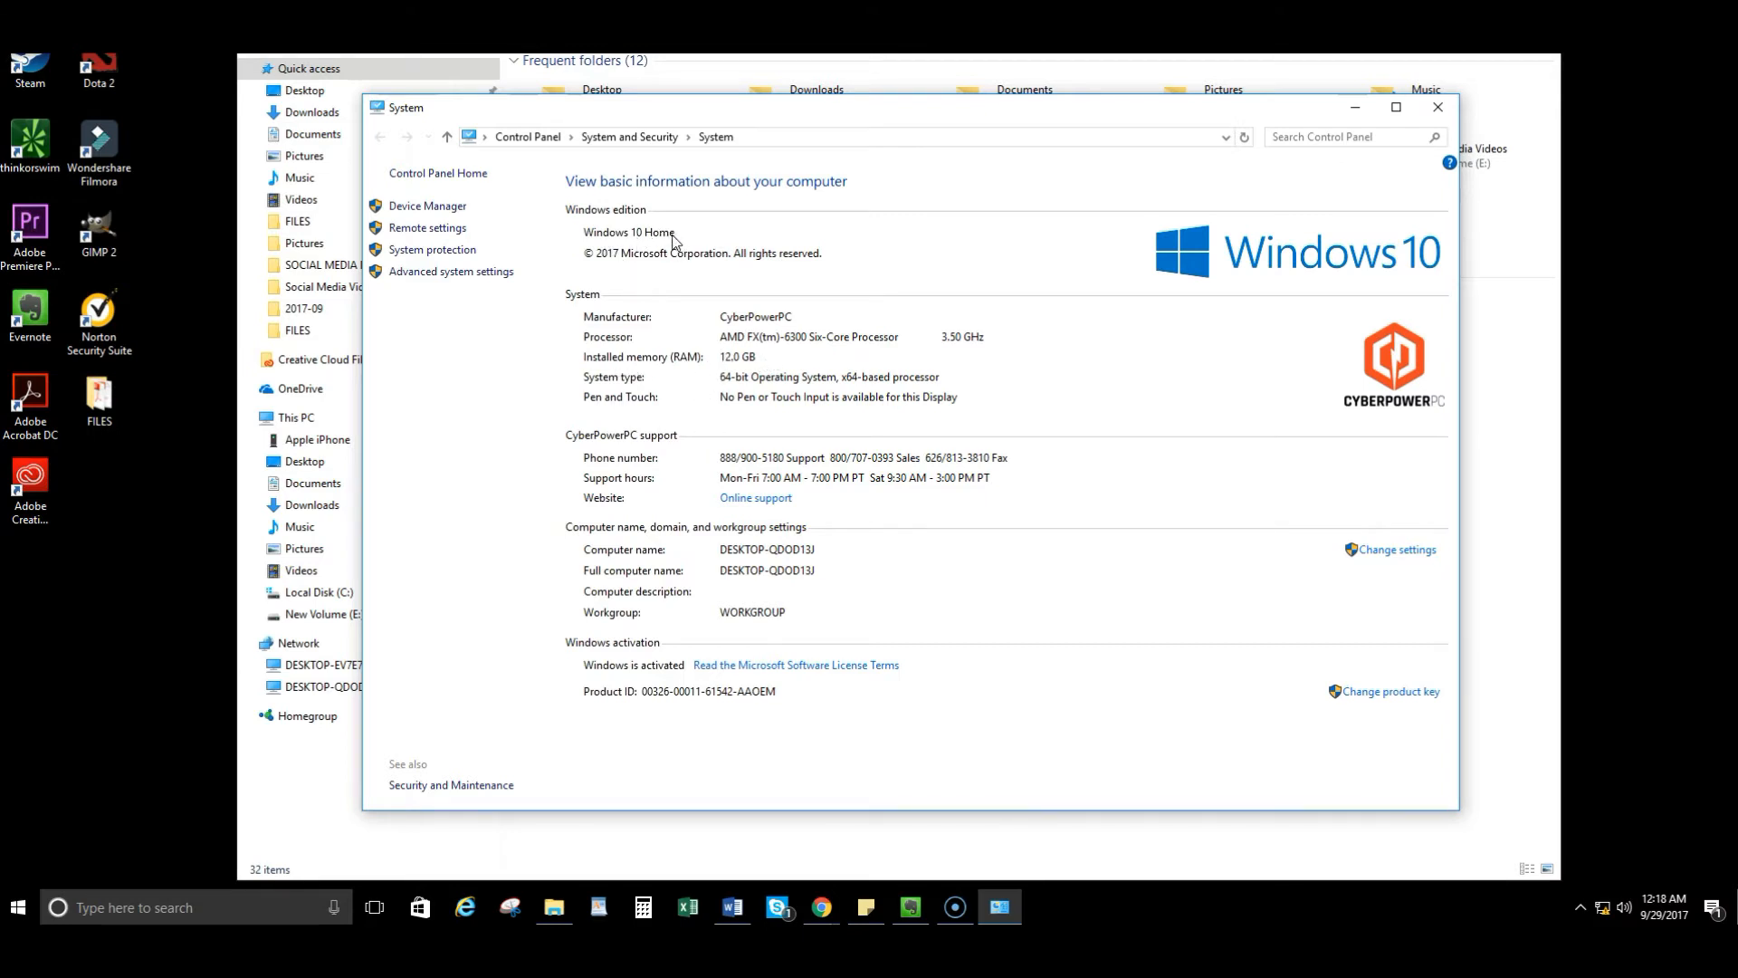
{"action": "mouse_move", "coordinate": [671, 242]}
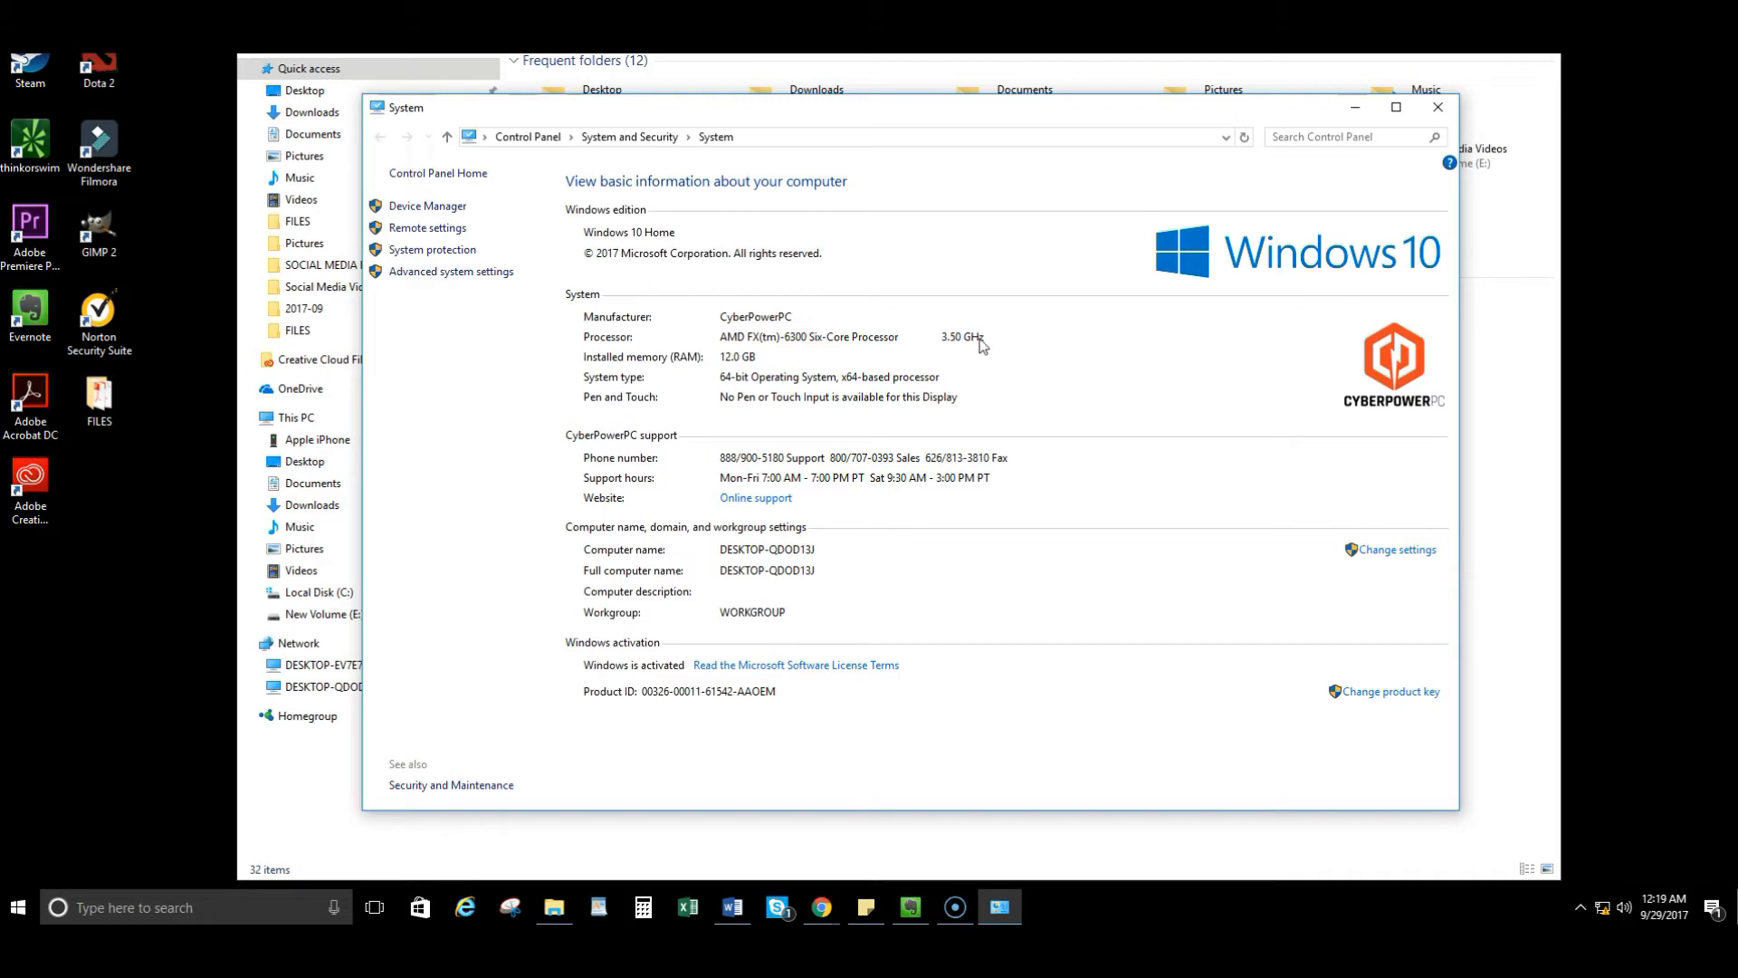
{"action": "mouse_move", "coordinate": [745, 370]}
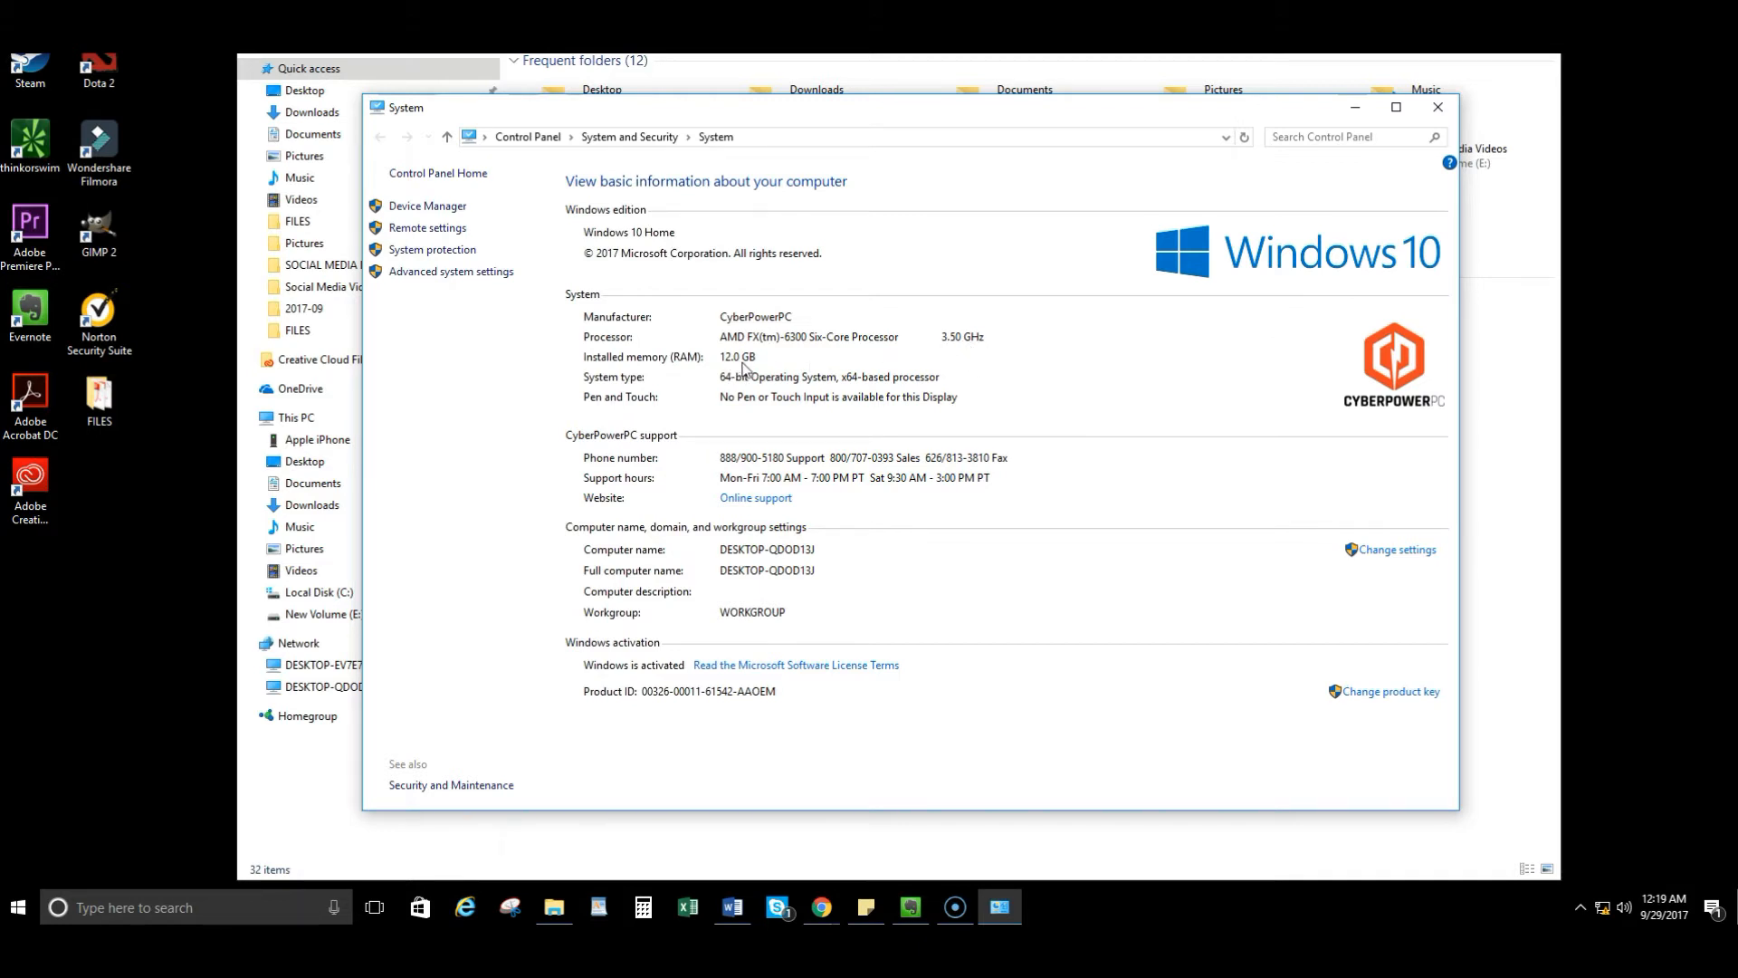
{"action": "mouse_move", "coordinate": [1070, 400]}
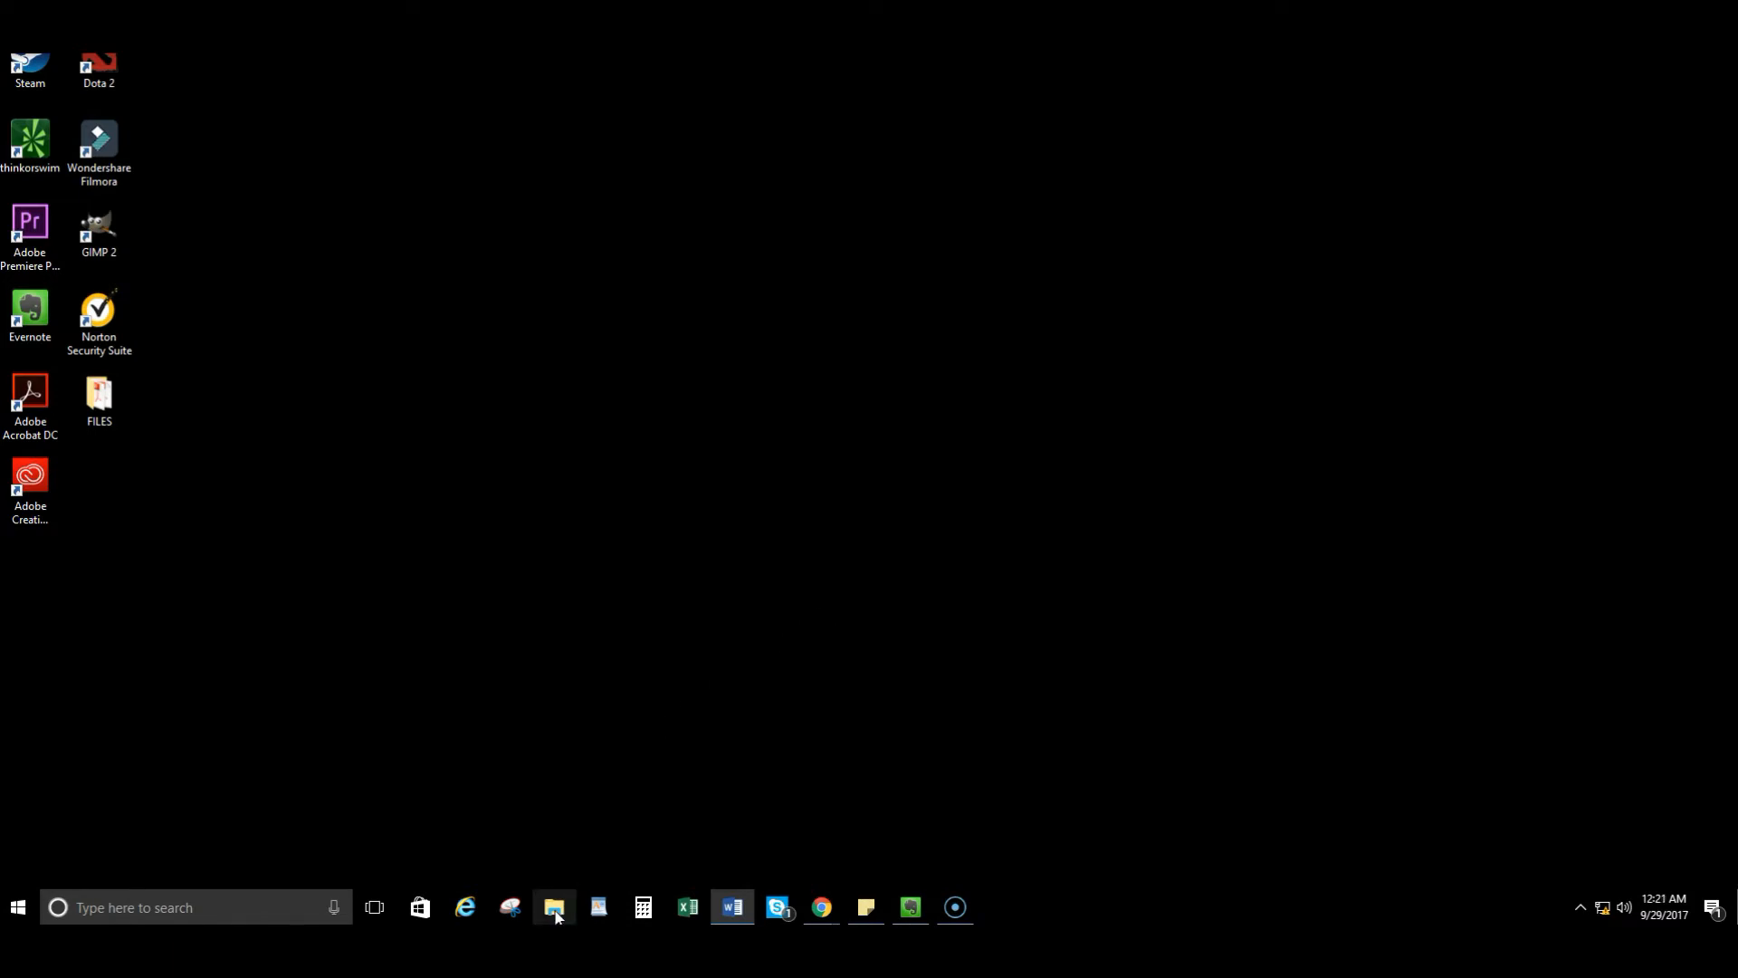
Reopen File Explorer from the taskbar to view Local Disk (C:) and New Volume (E:)
{"action": "left_click", "coordinate": [554, 907]}
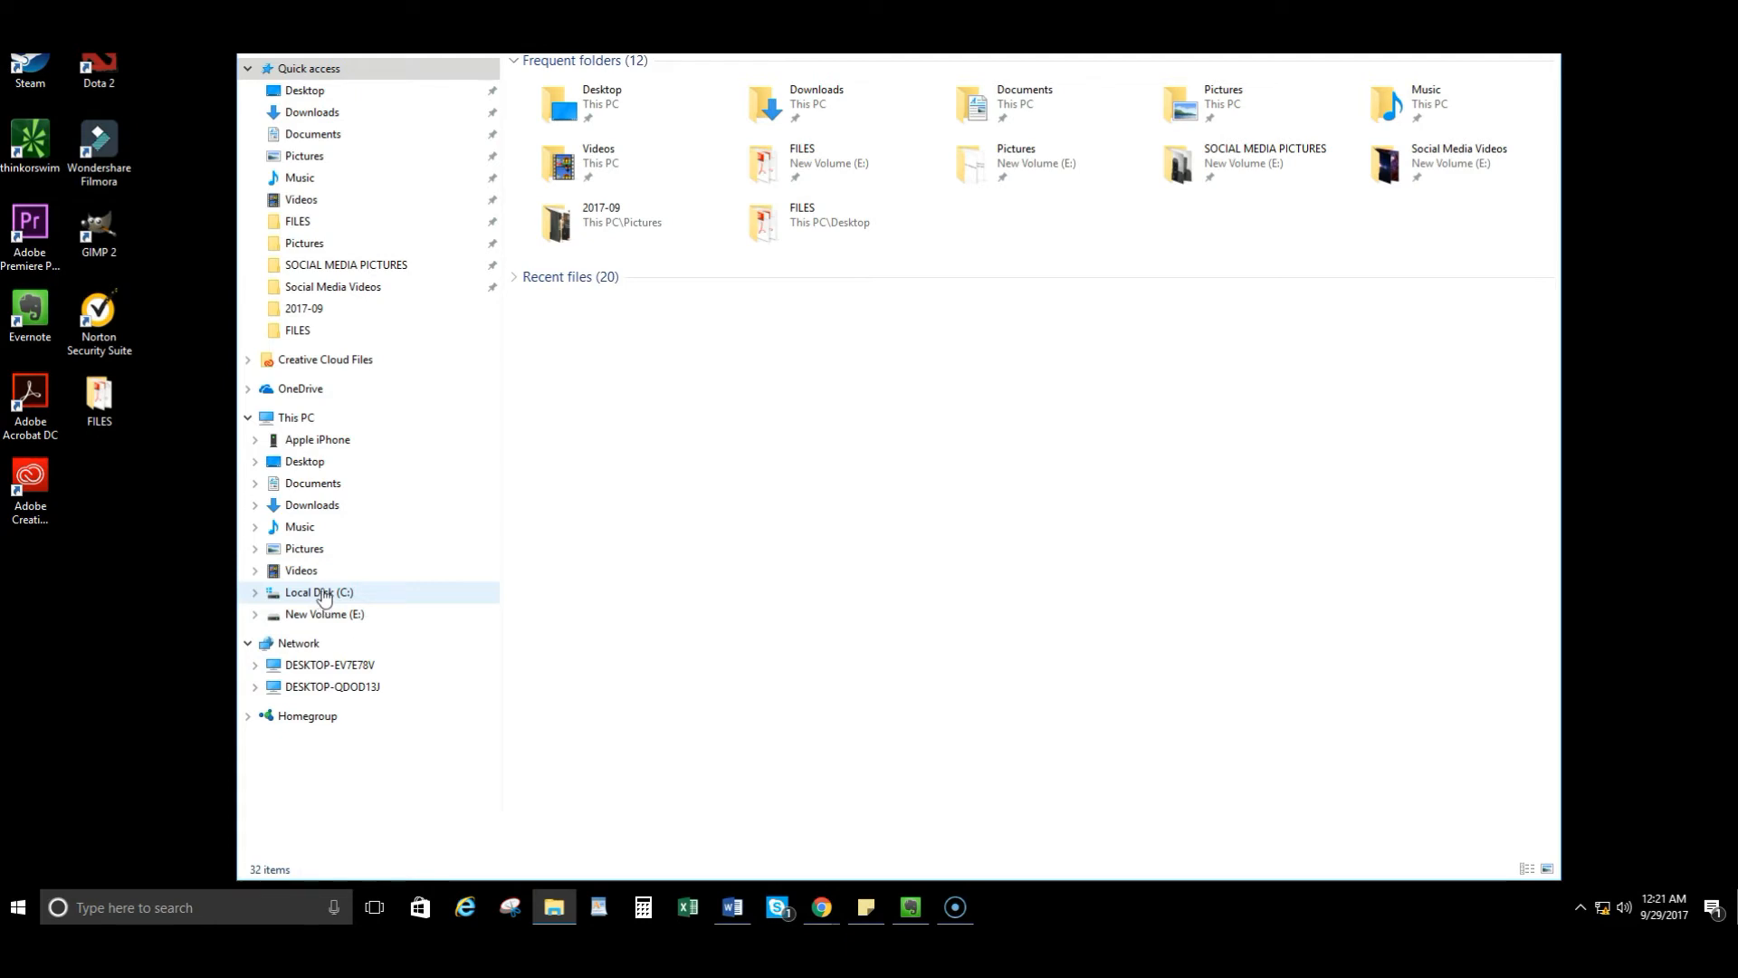
{"action": "mouse_move", "coordinate": [325, 614]}
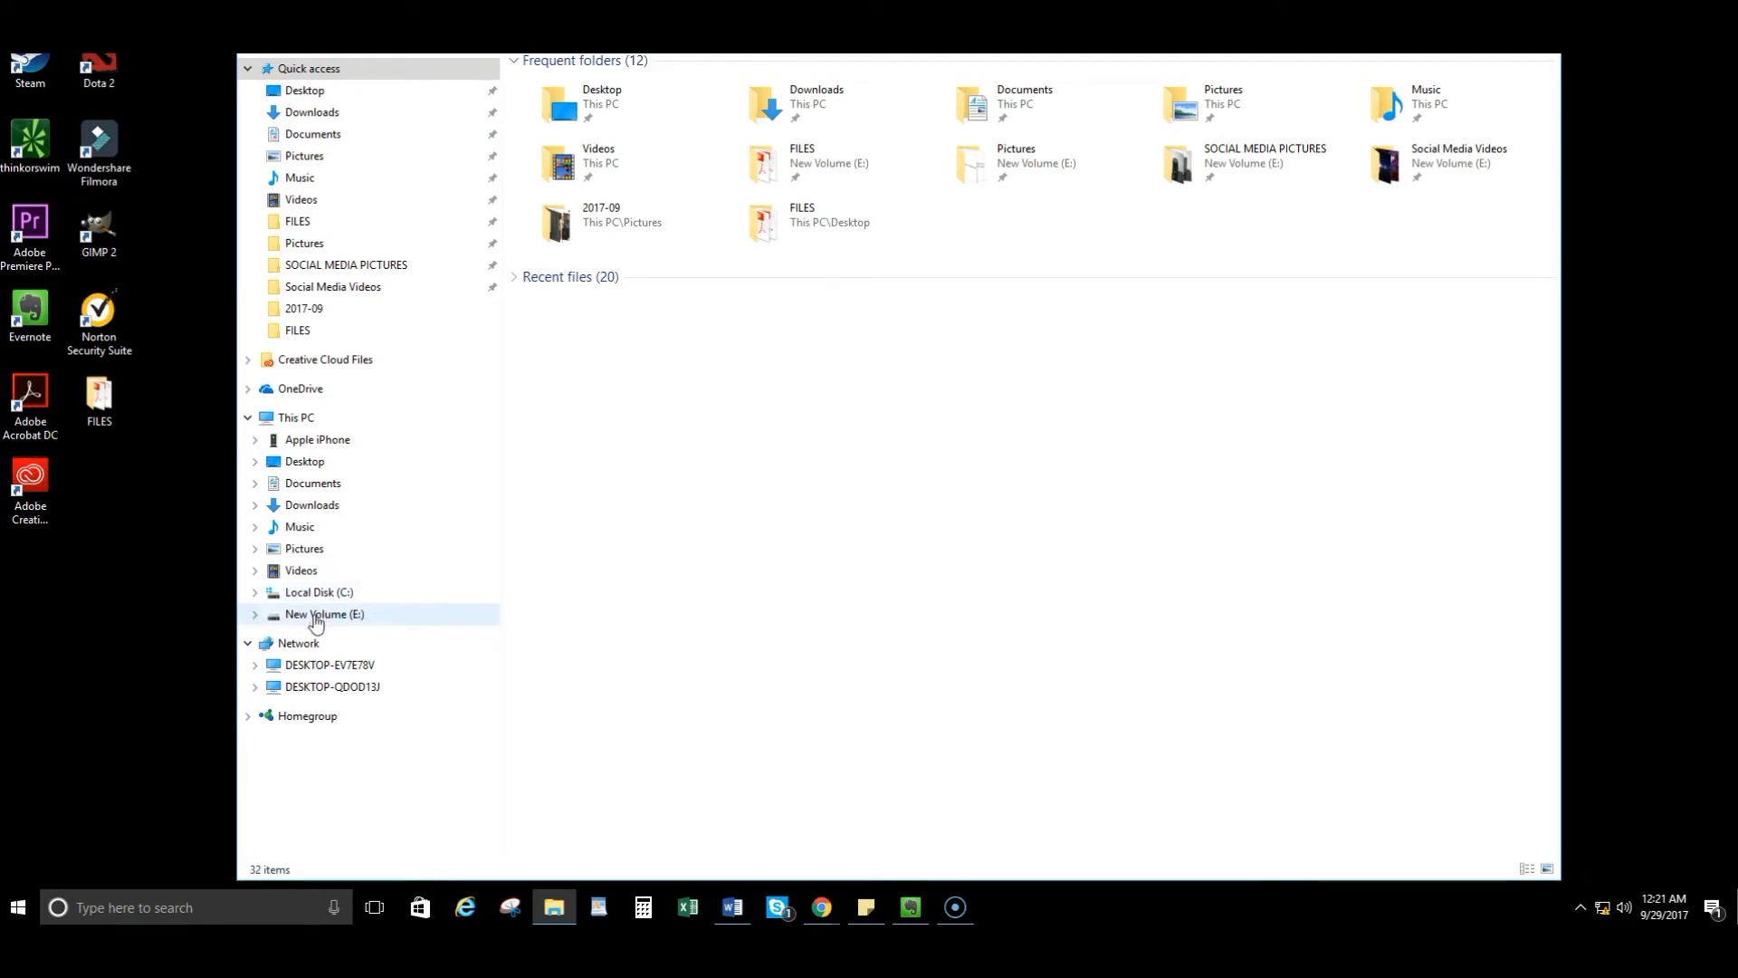
View New Volume (E:) properties: 931 GB capacity, 19.1 GB used, 912 GB free
{"action": "right_click", "coordinate": [325, 613]}
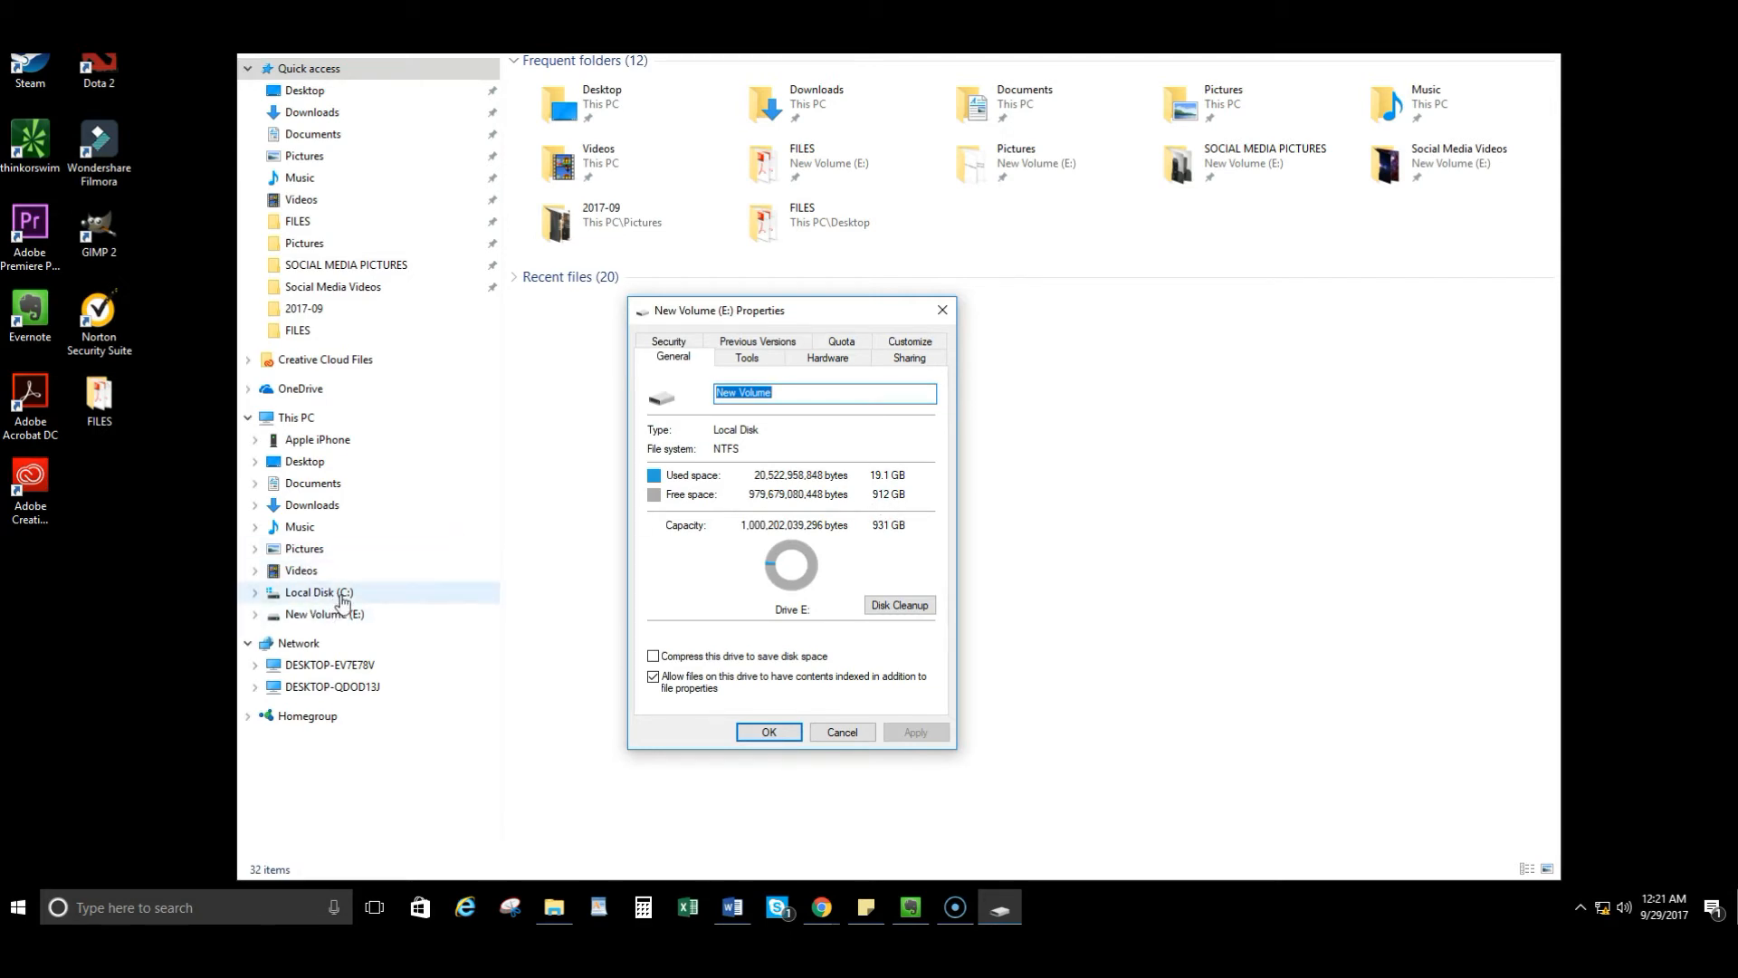
{"action": "mouse_move", "coordinate": [346, 597]}
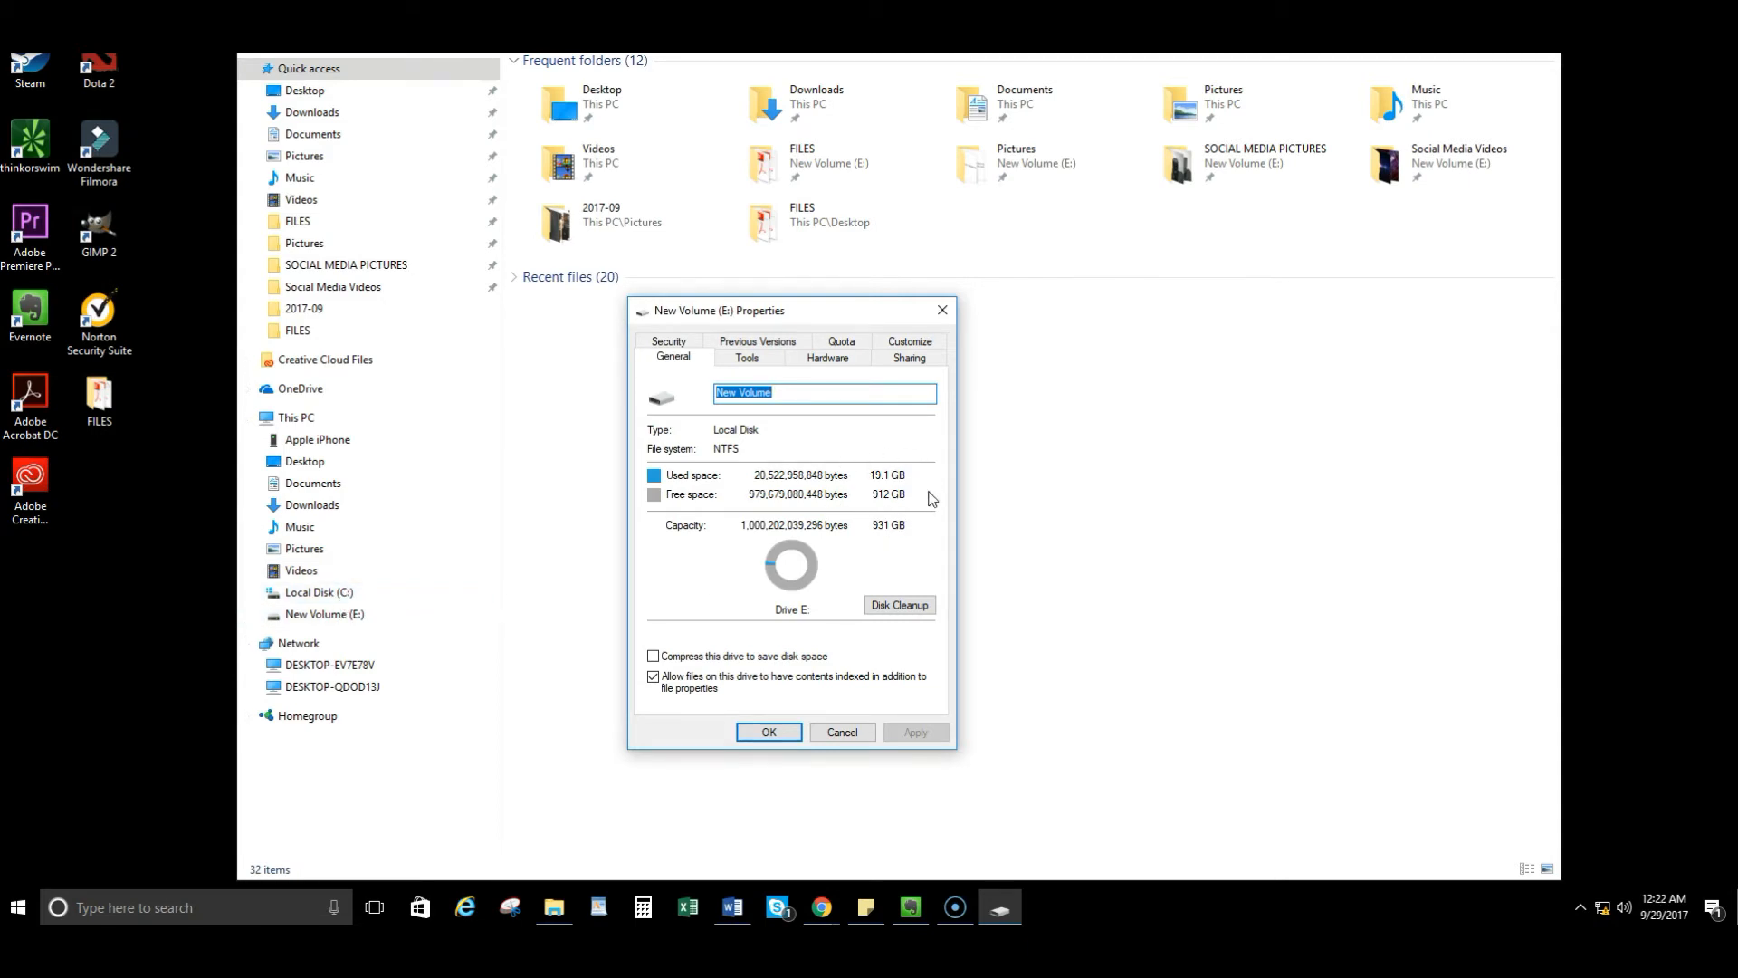
{"action": "mouse_move", "coordinate": [914, 528]}
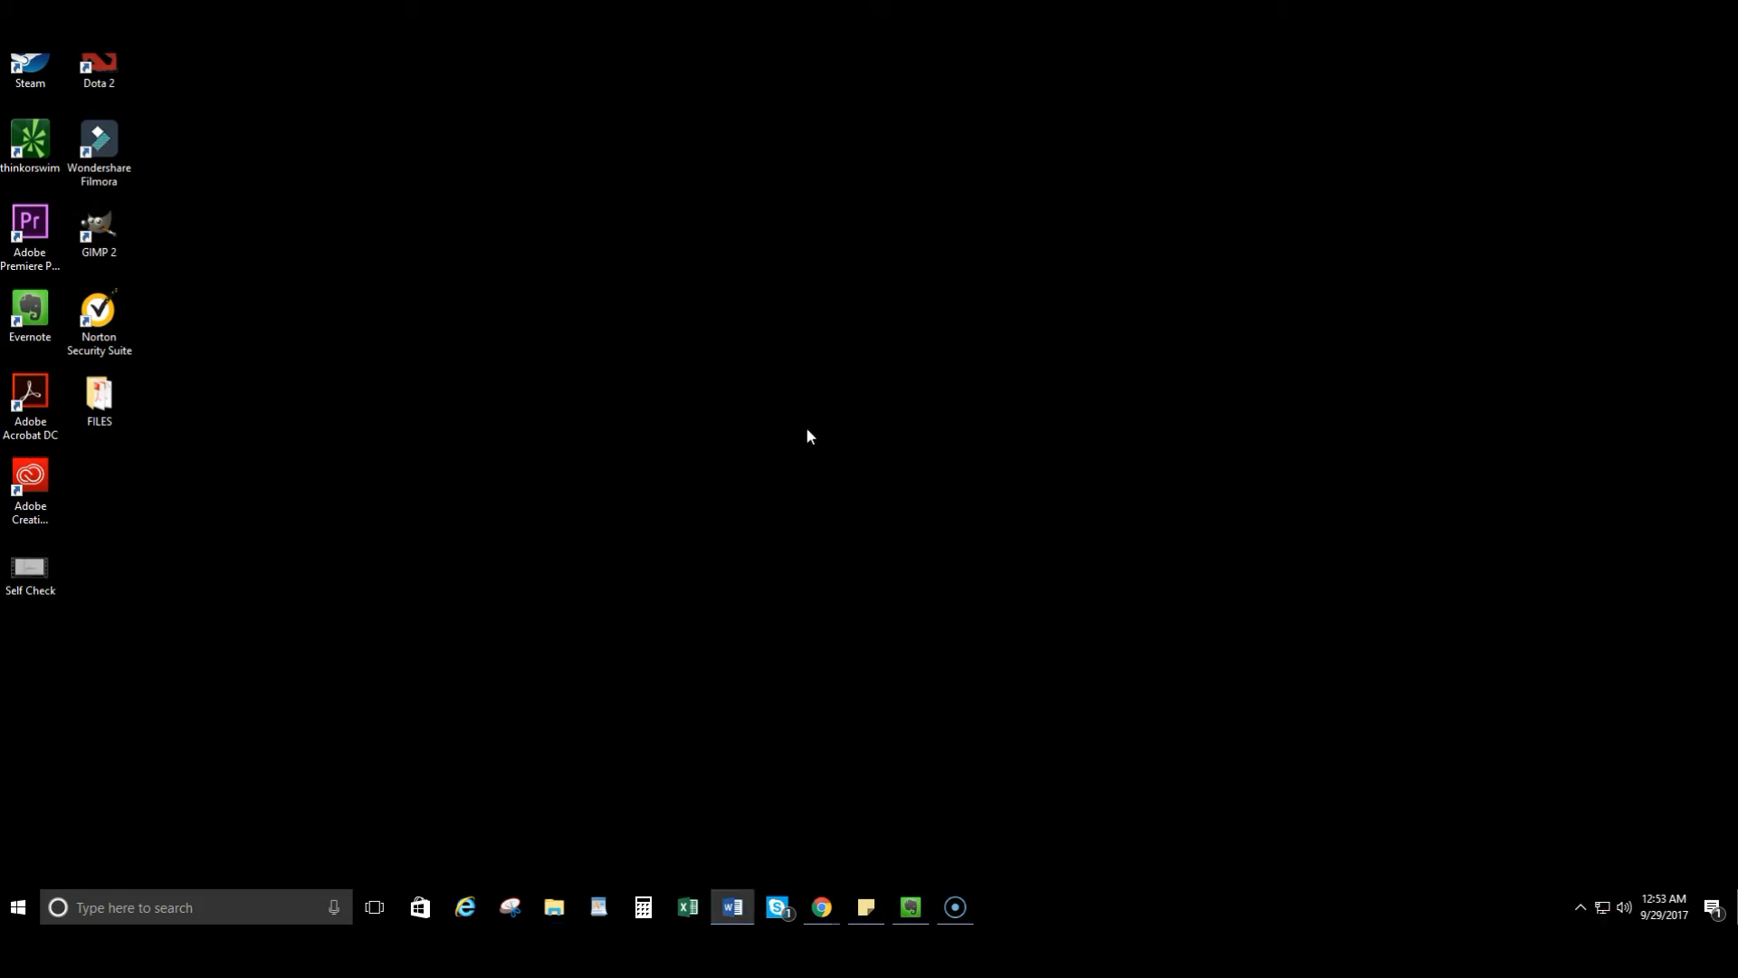
{"action": "mouse_move", "coordinate": [841, 835]}
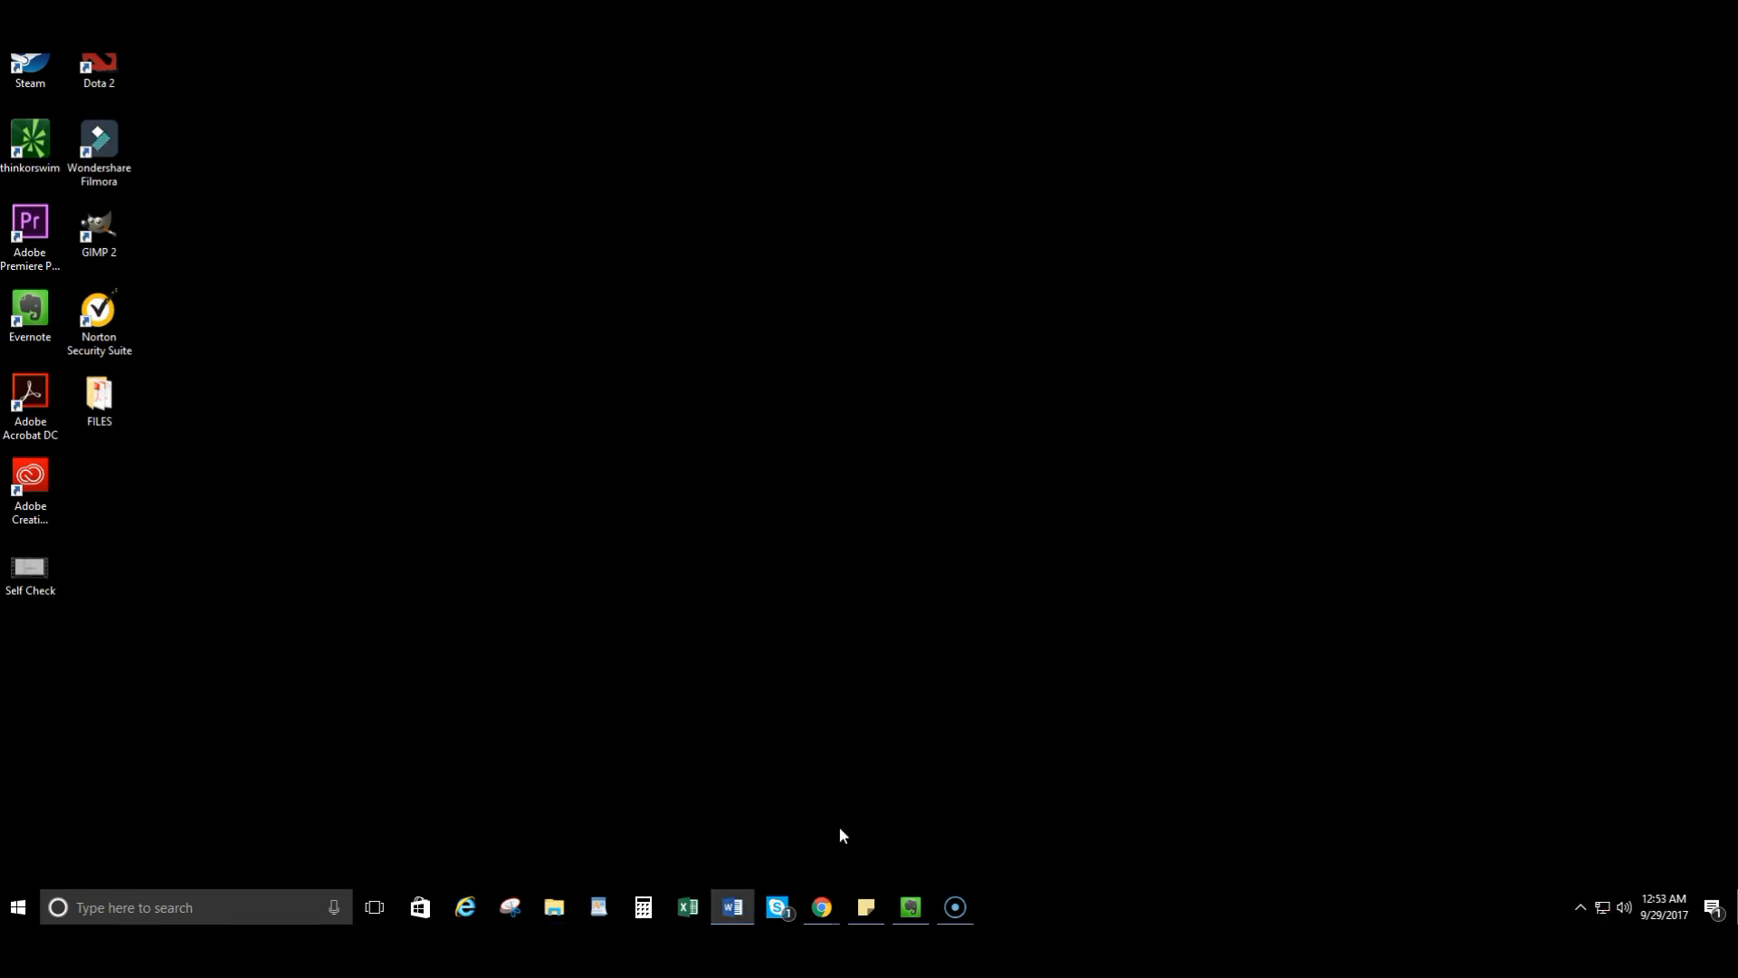
Launch Chrome from the taskbar to reach the Speedtest.net page
{"action": "left_click", "coordinate": [820, 907]}
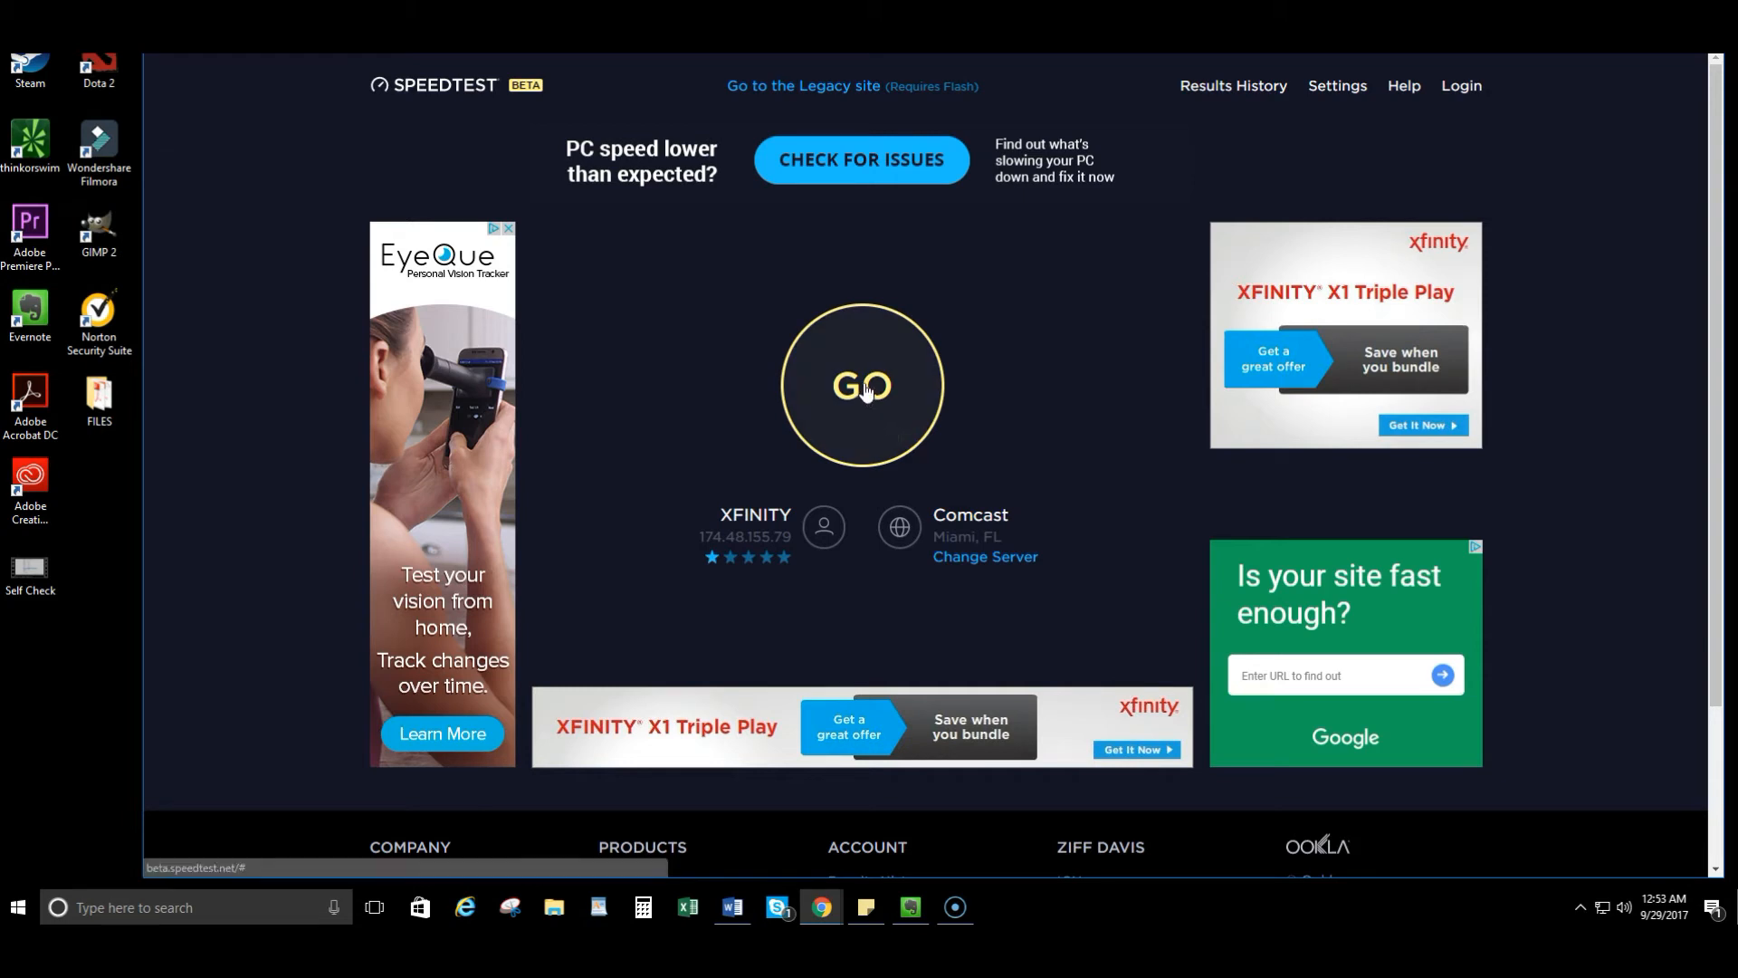
{"action": "left_click", "coordinate": [863, 386]}
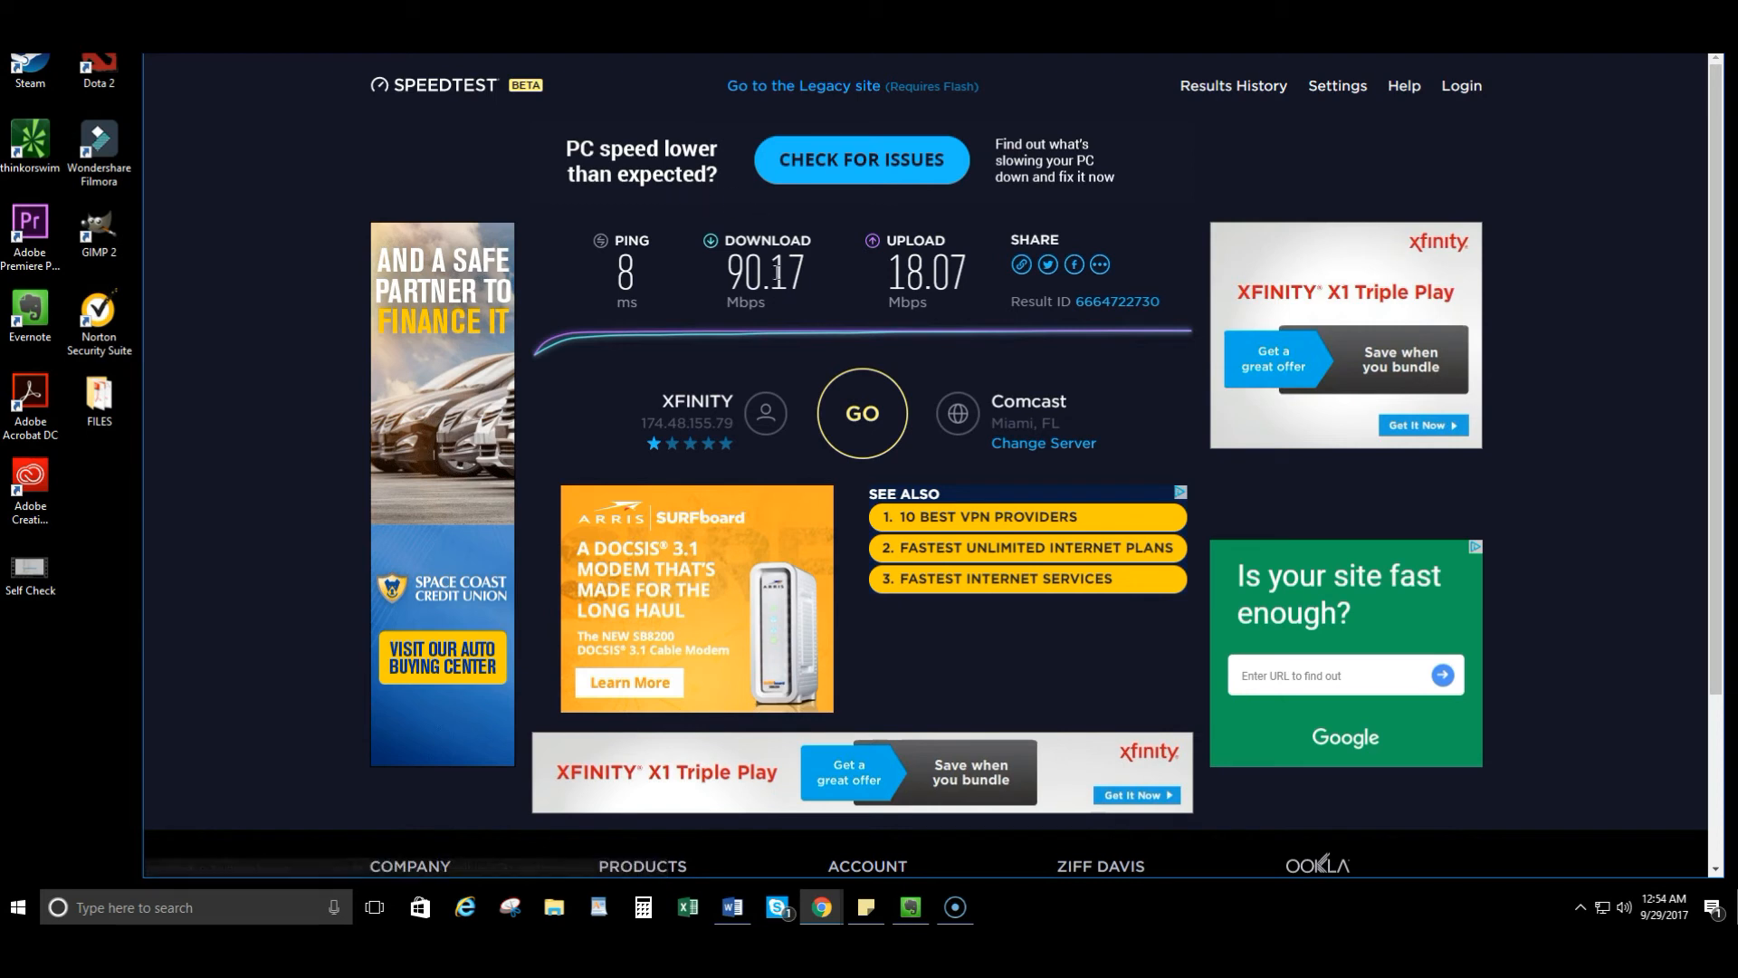
{"action": "mouse_move", "coordinate": [787, 244]}
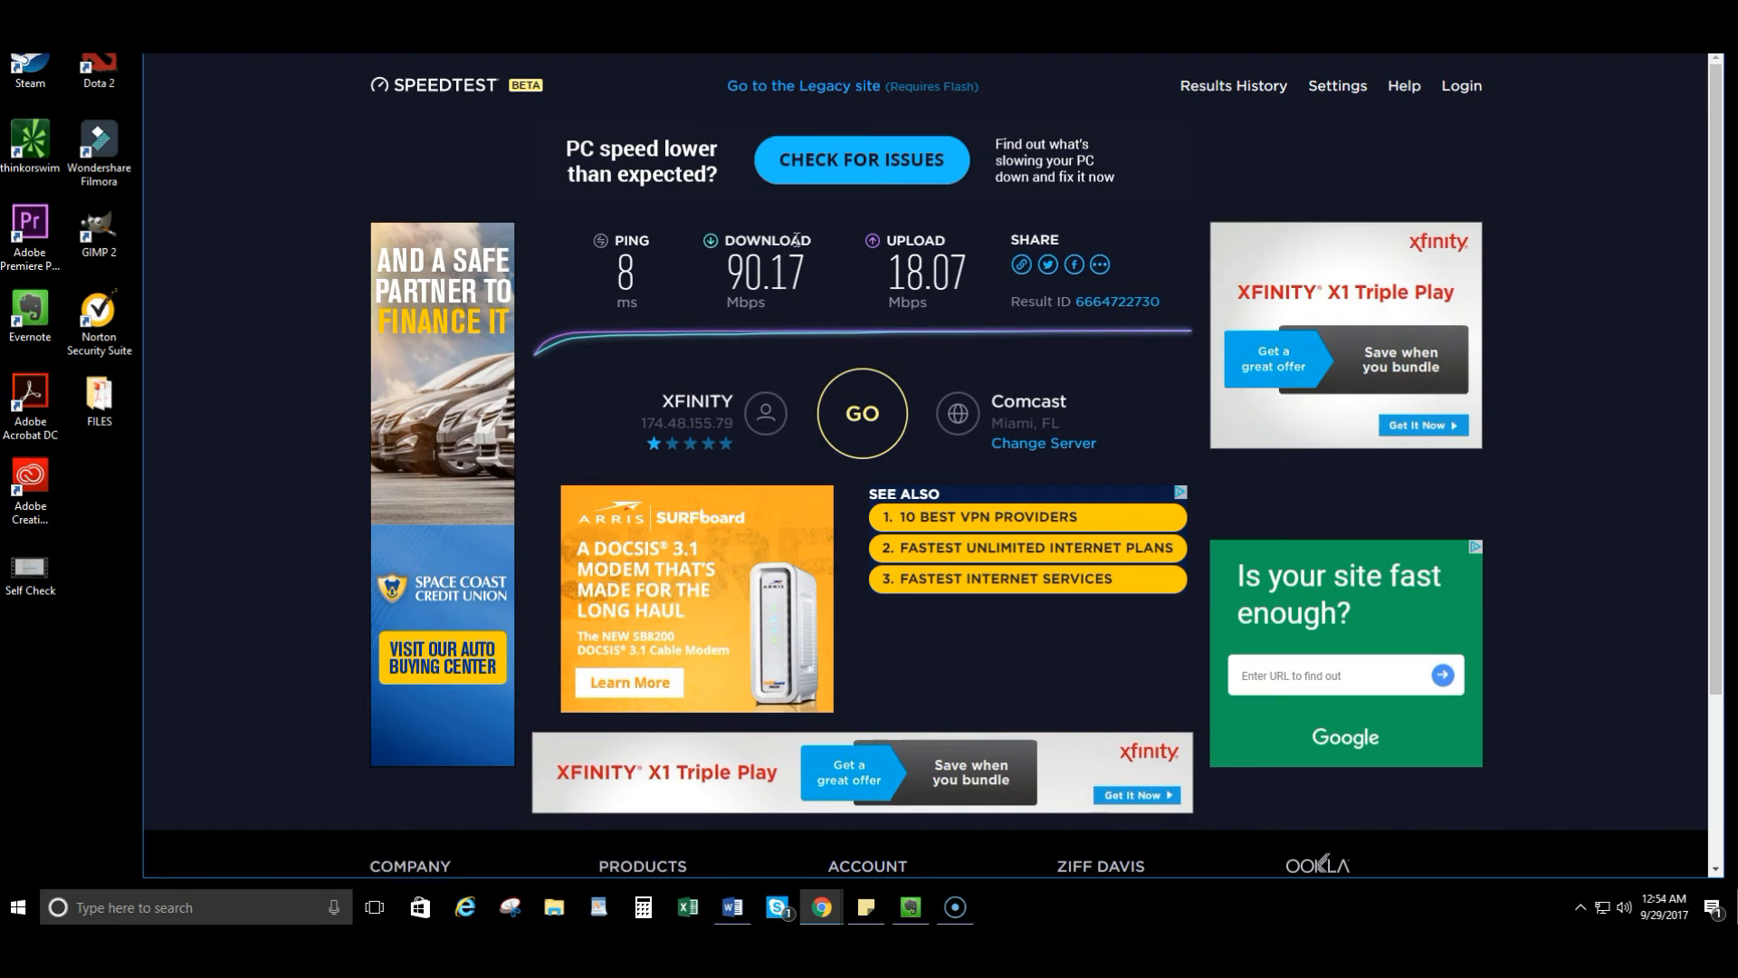
{"action": "mouse_move", "coordinate": [796, 237]}
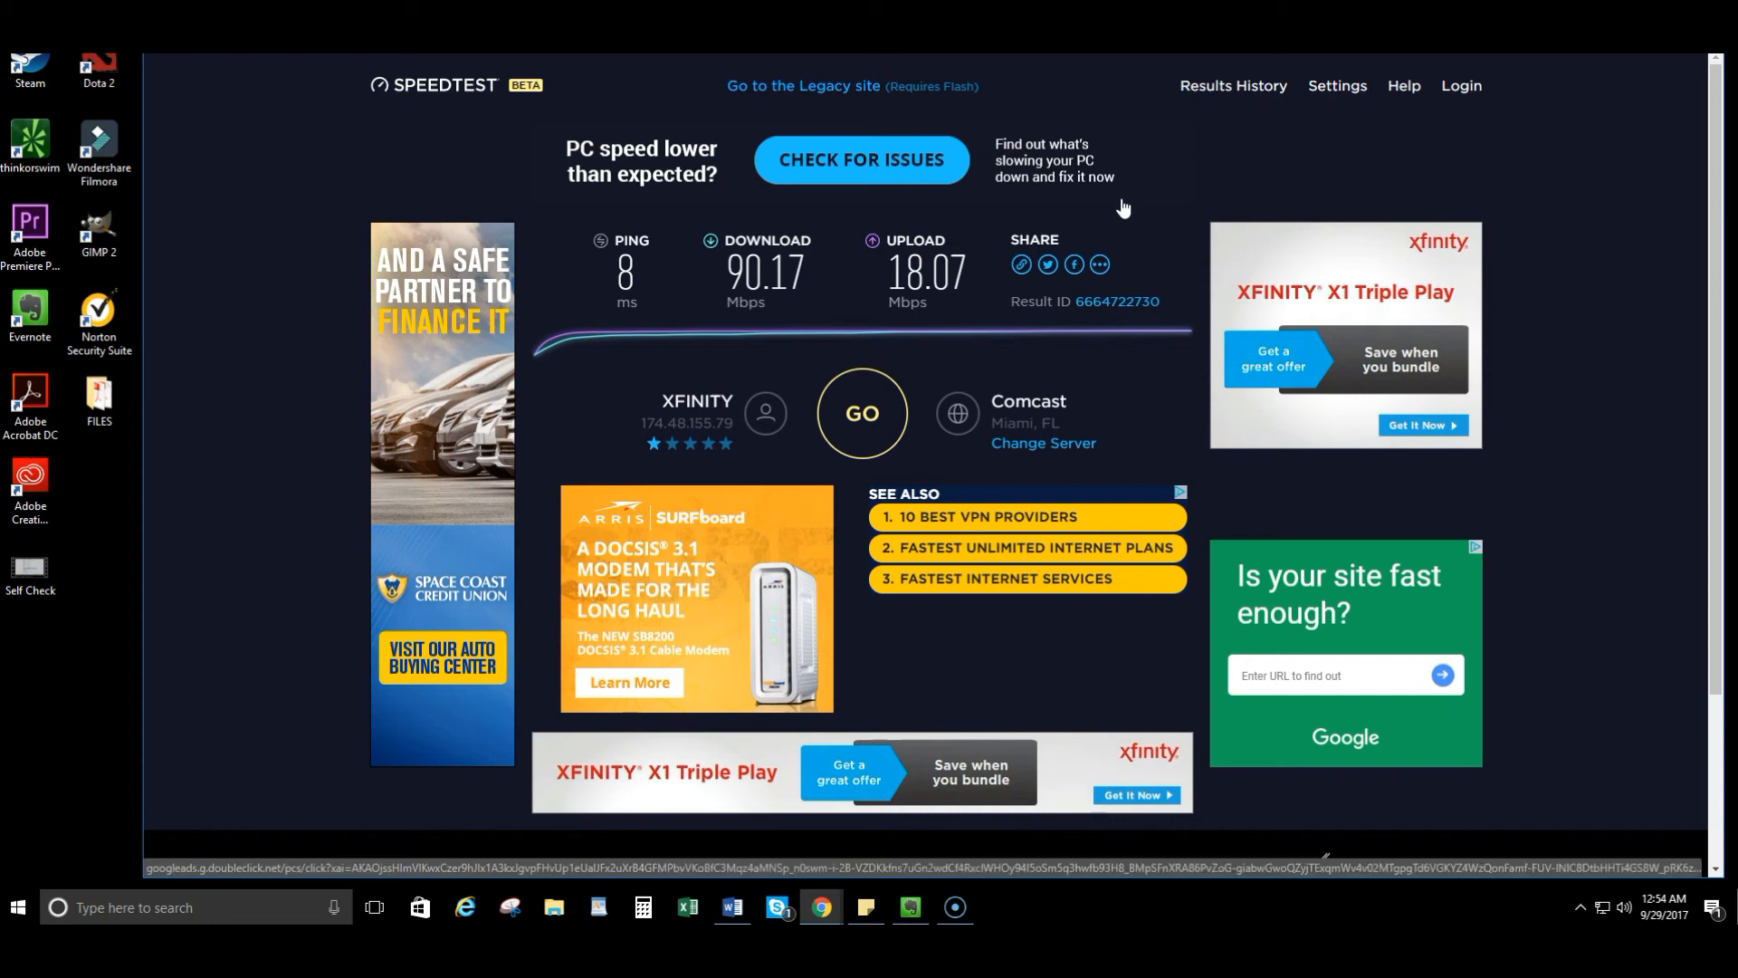
{"action": "mouse_move", "coordinate": [755, 218]}
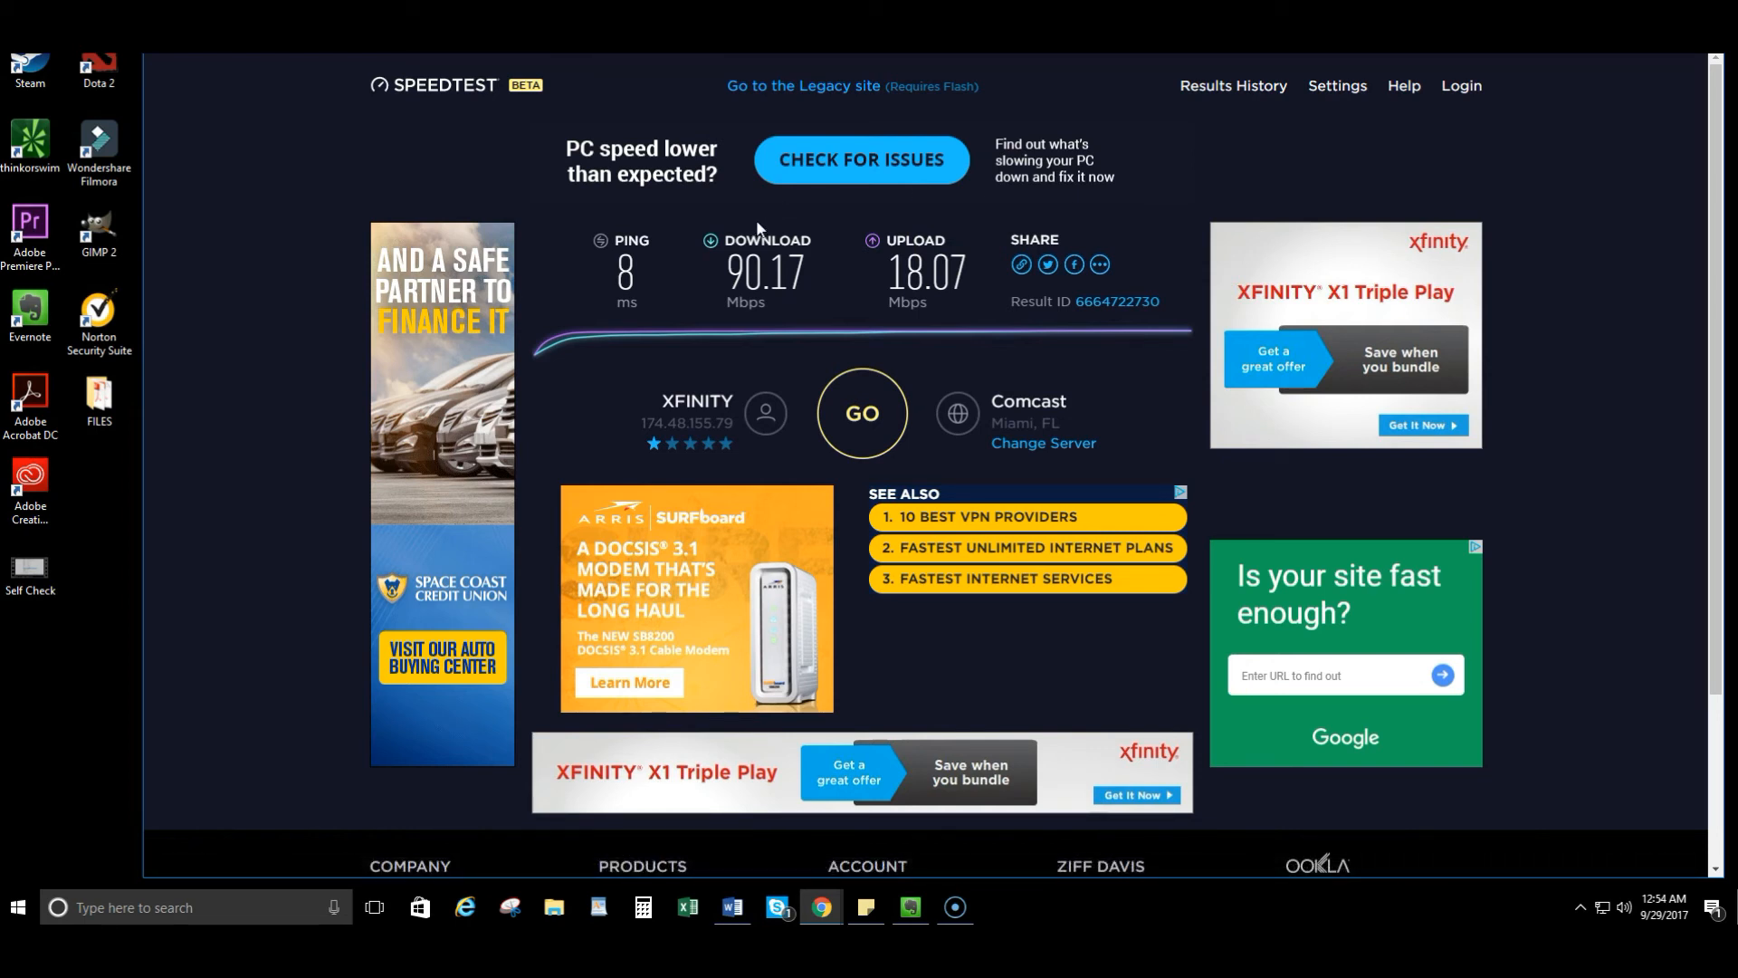
{"action": "mouse_move", "coordinate": [917, 226]}
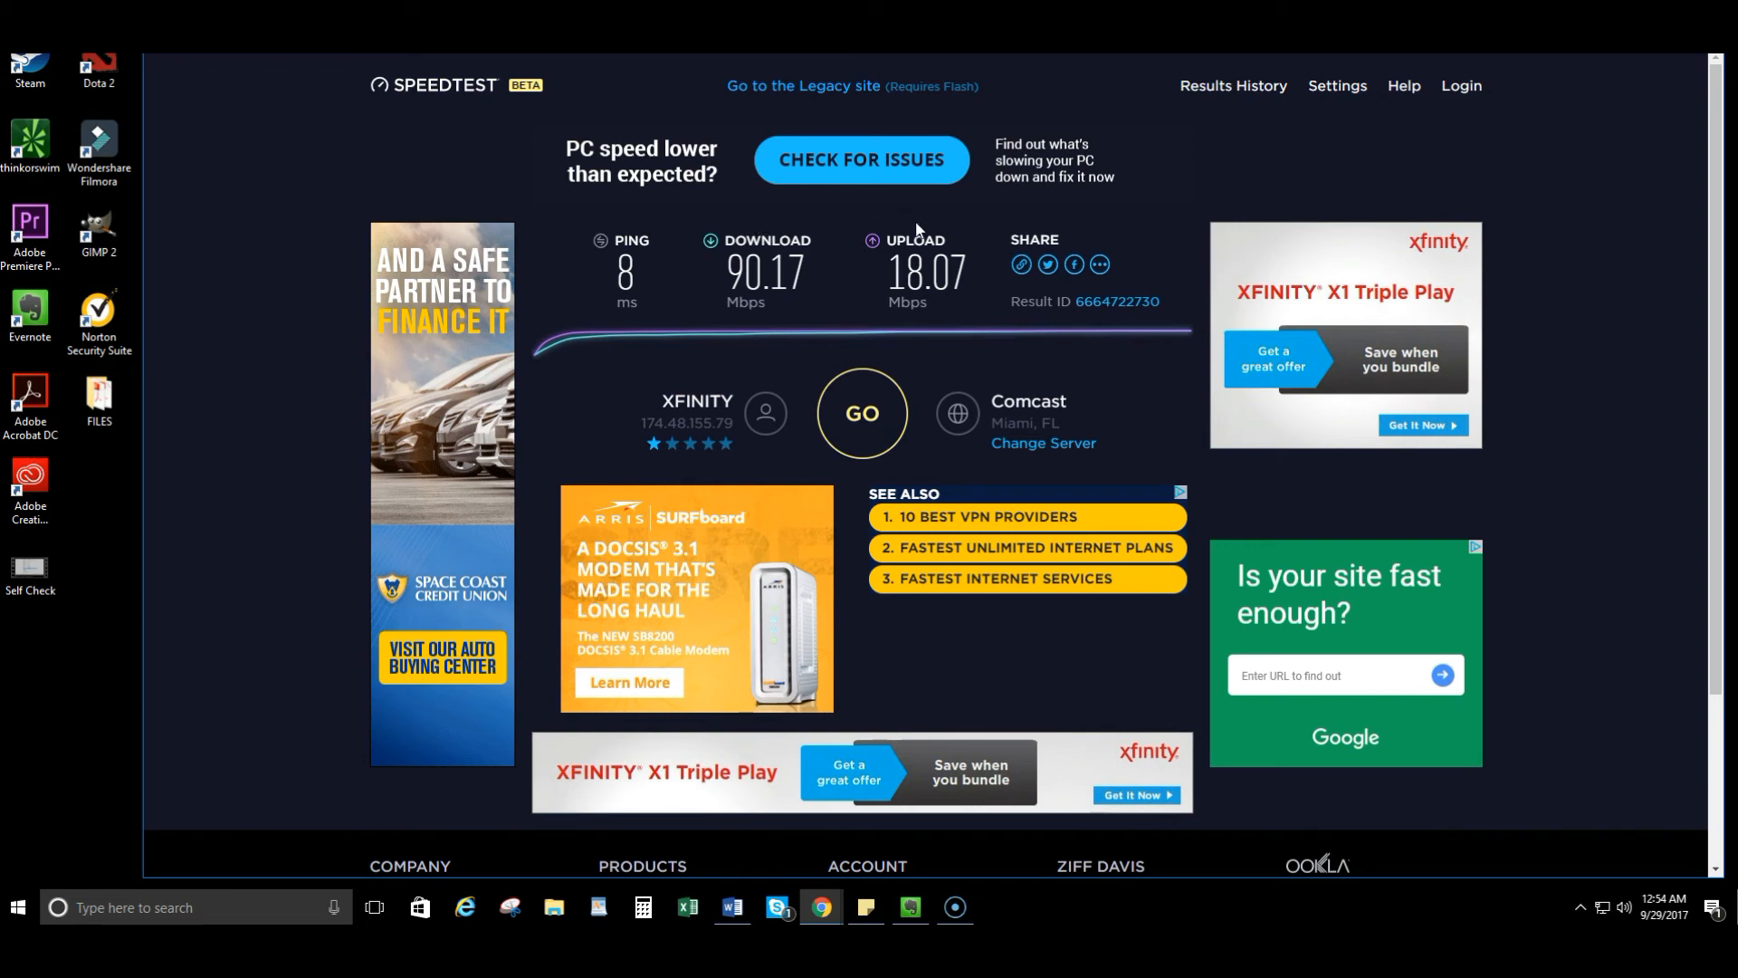
{"action": "mouse_move", "coordinate": [823, 219]}
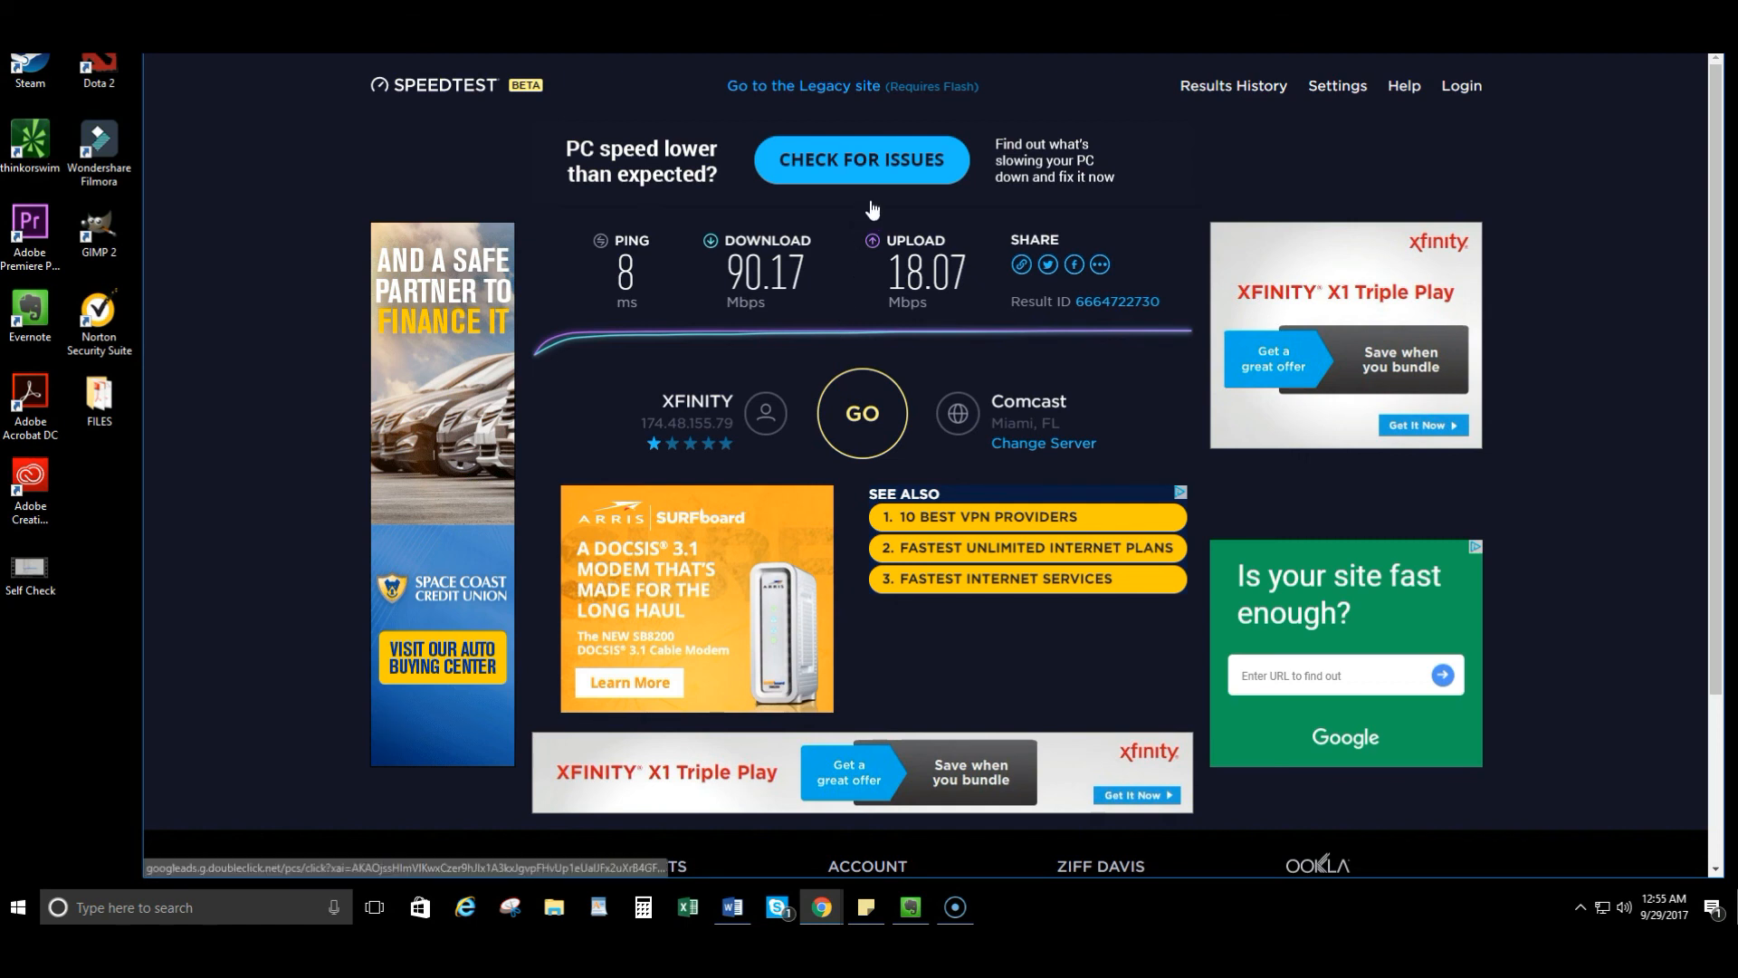
{"action": "mouse_move", "coordinate": [1165, 203]}
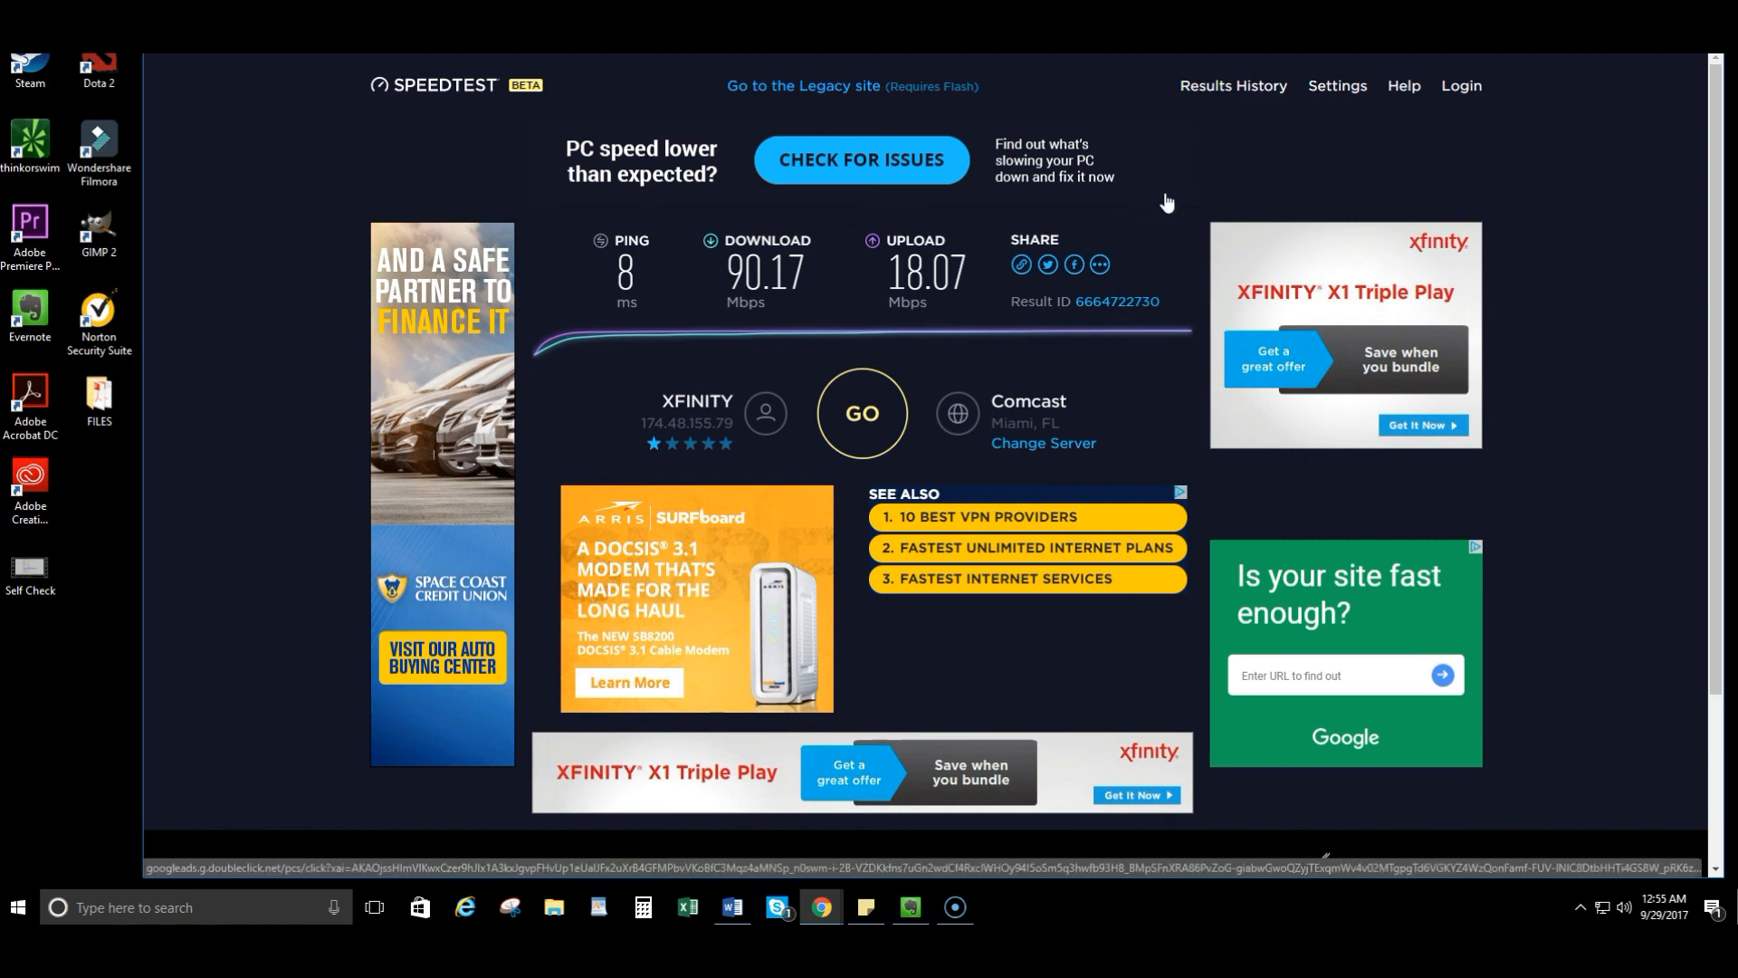